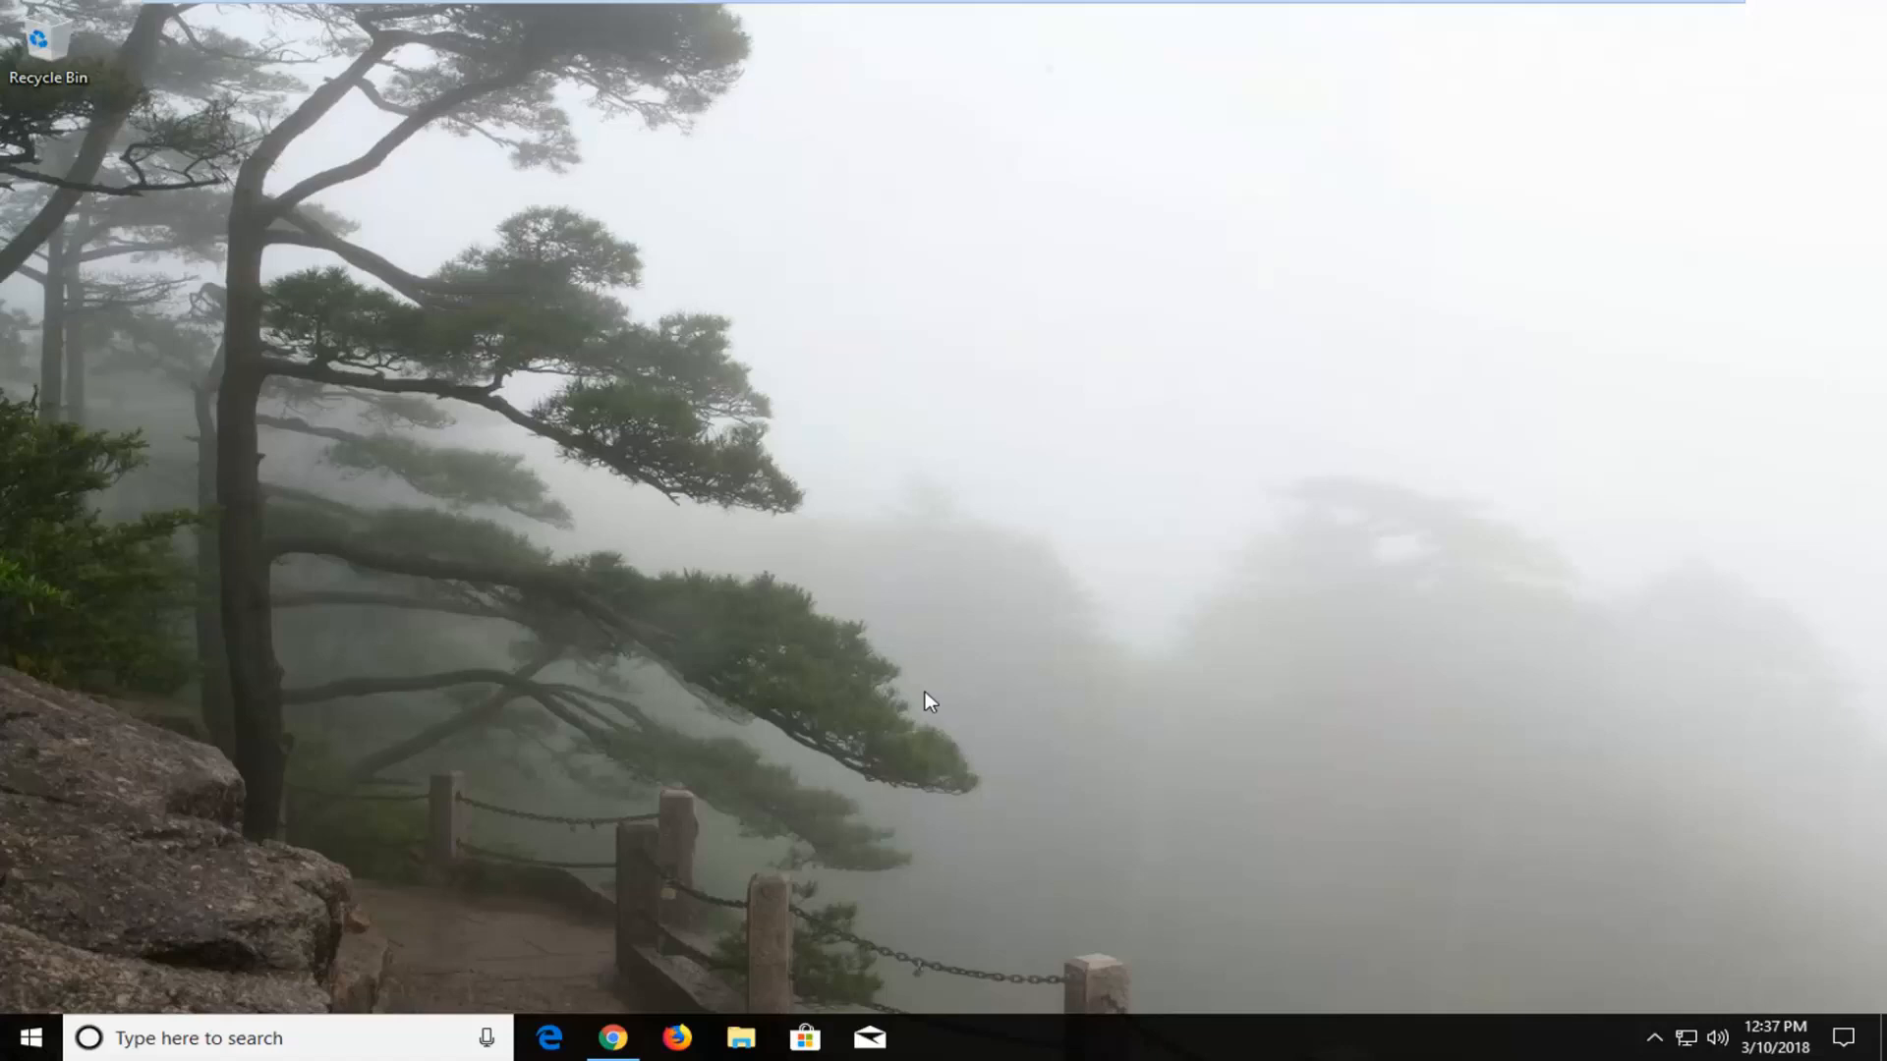
Step: Launch Chrome from the taskbar icon, opening a new tab with Google search
click(613, 1037)
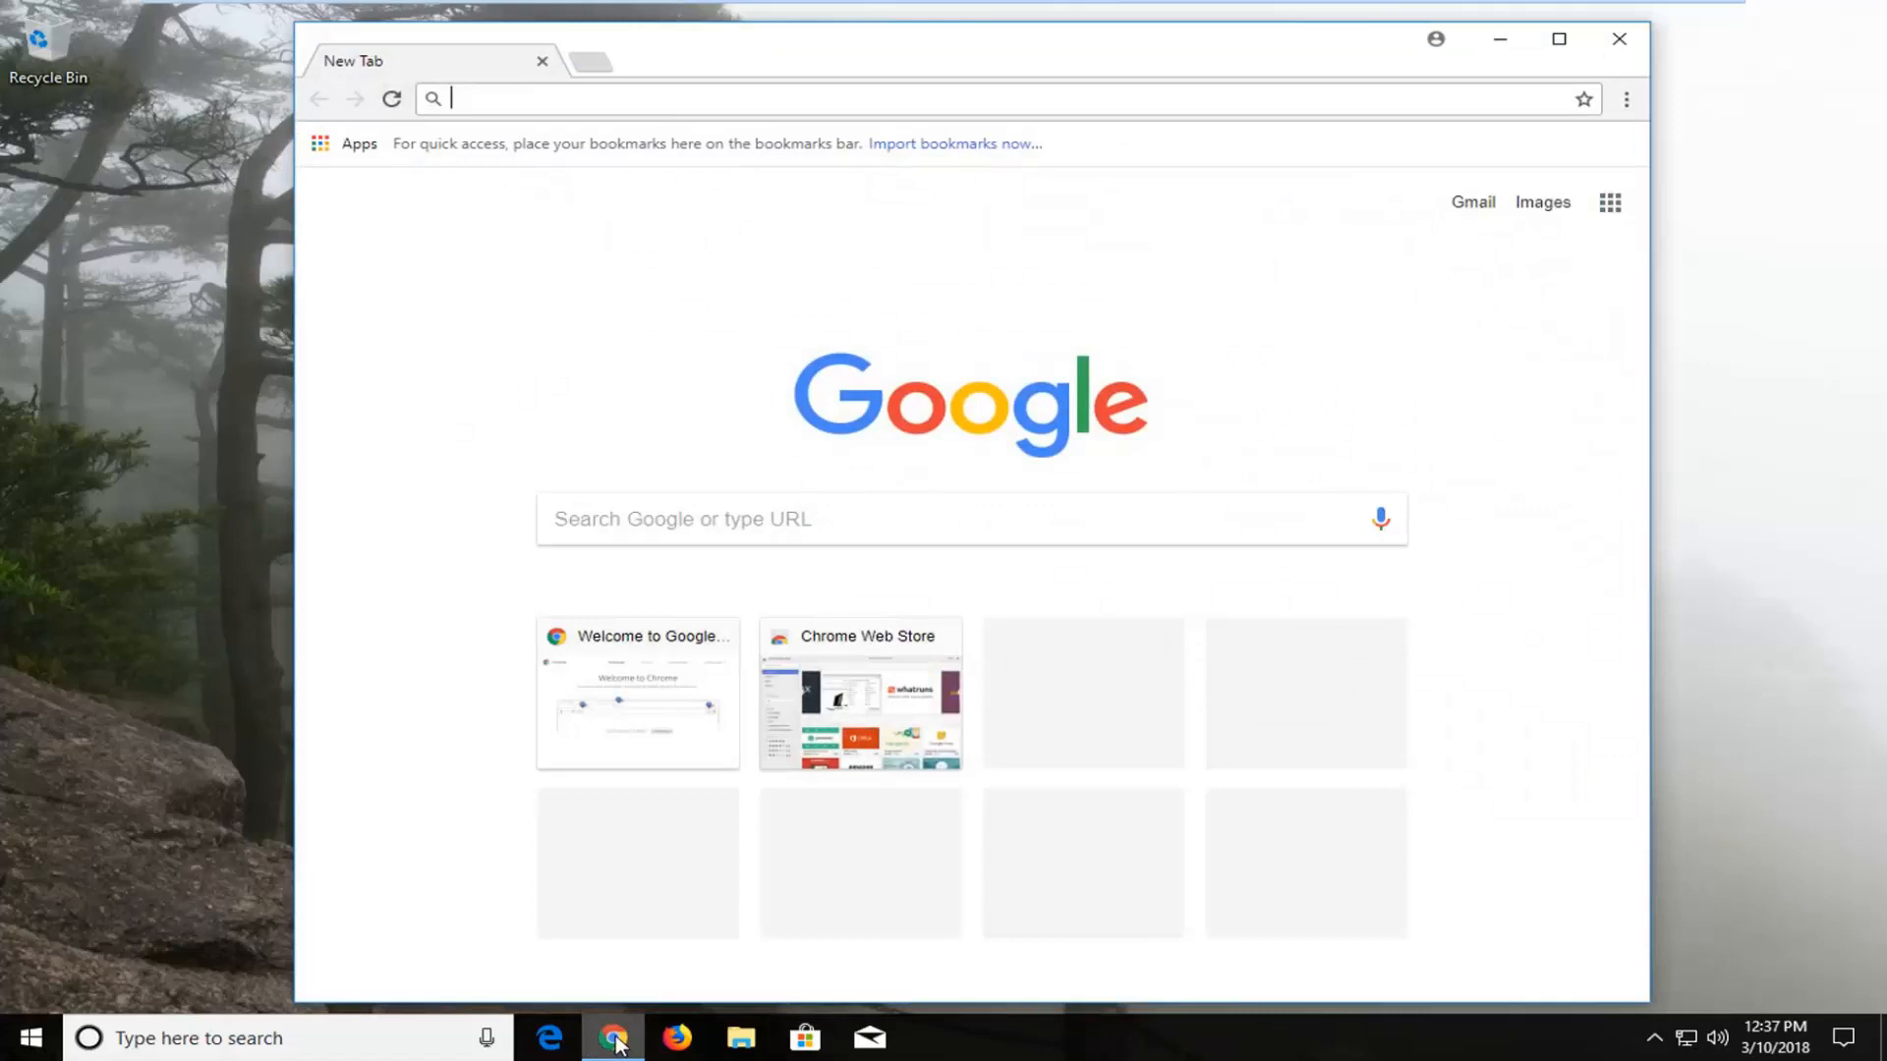
mouse_move(755, 996)
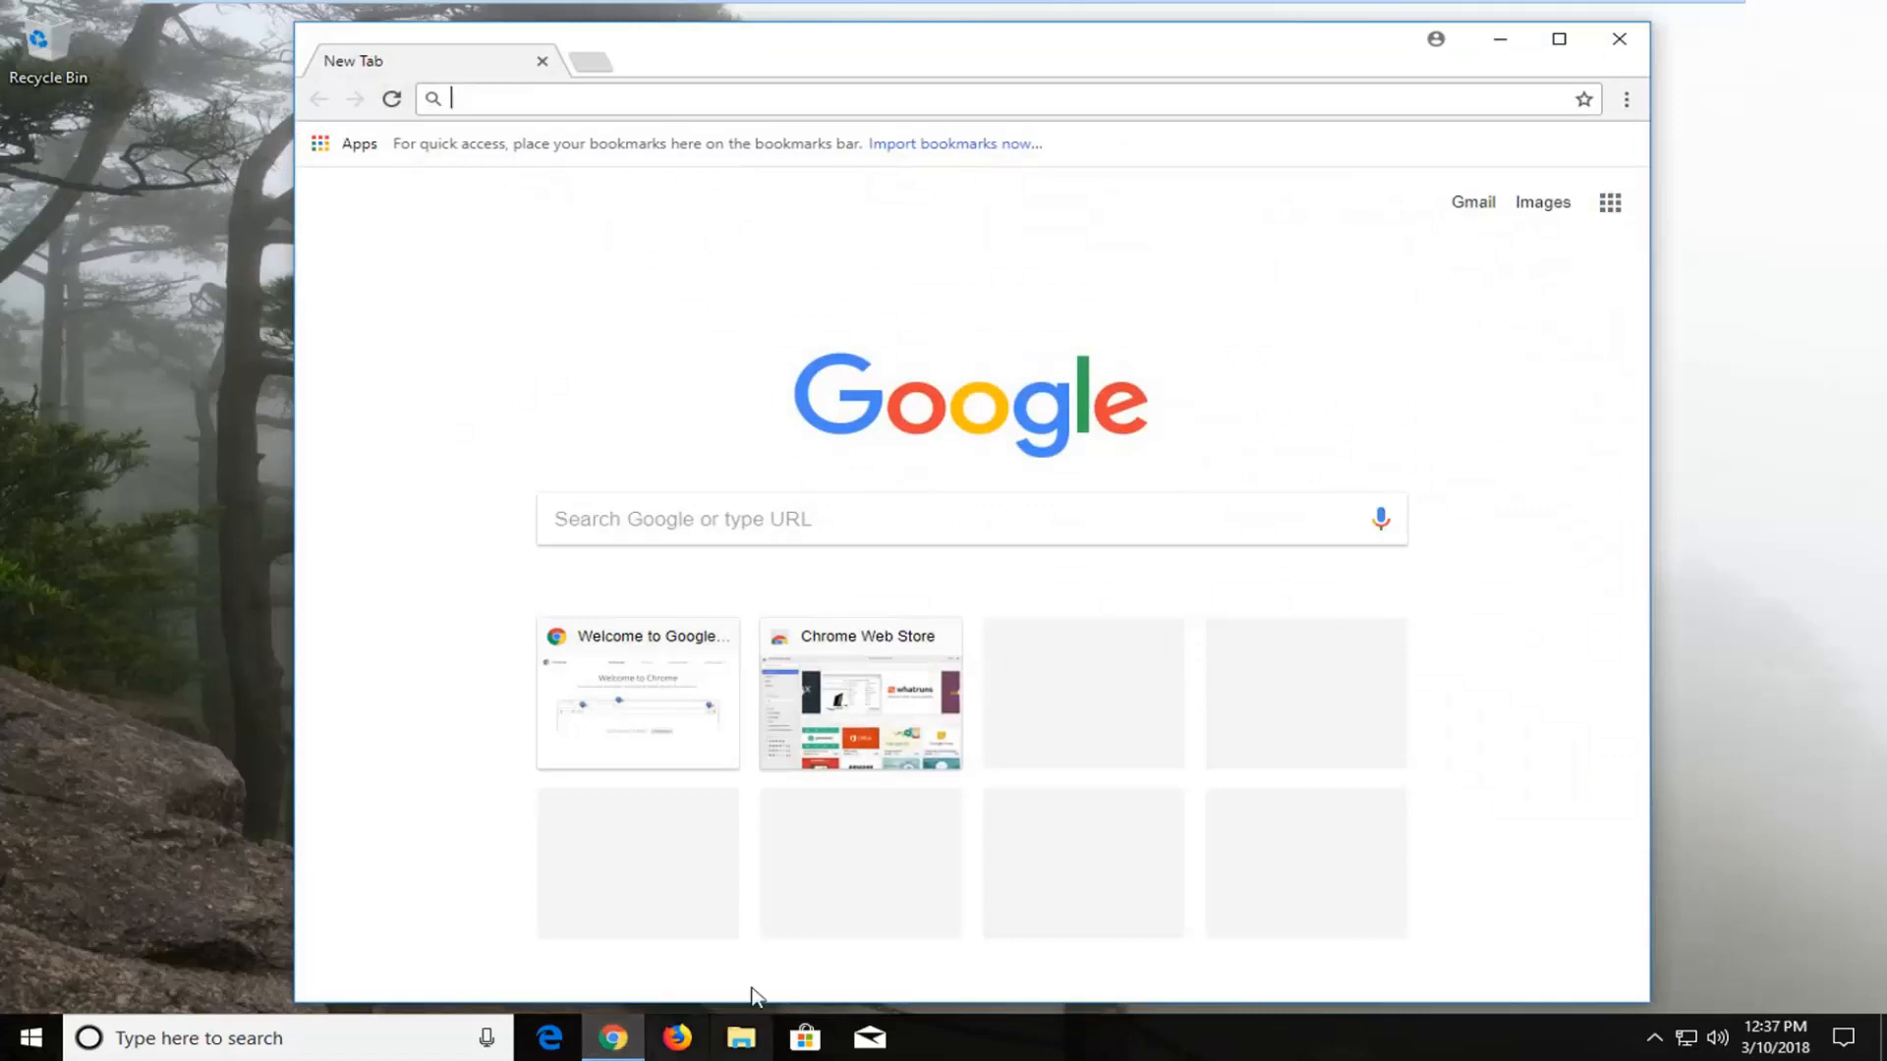
mouse_move(1629, 124)
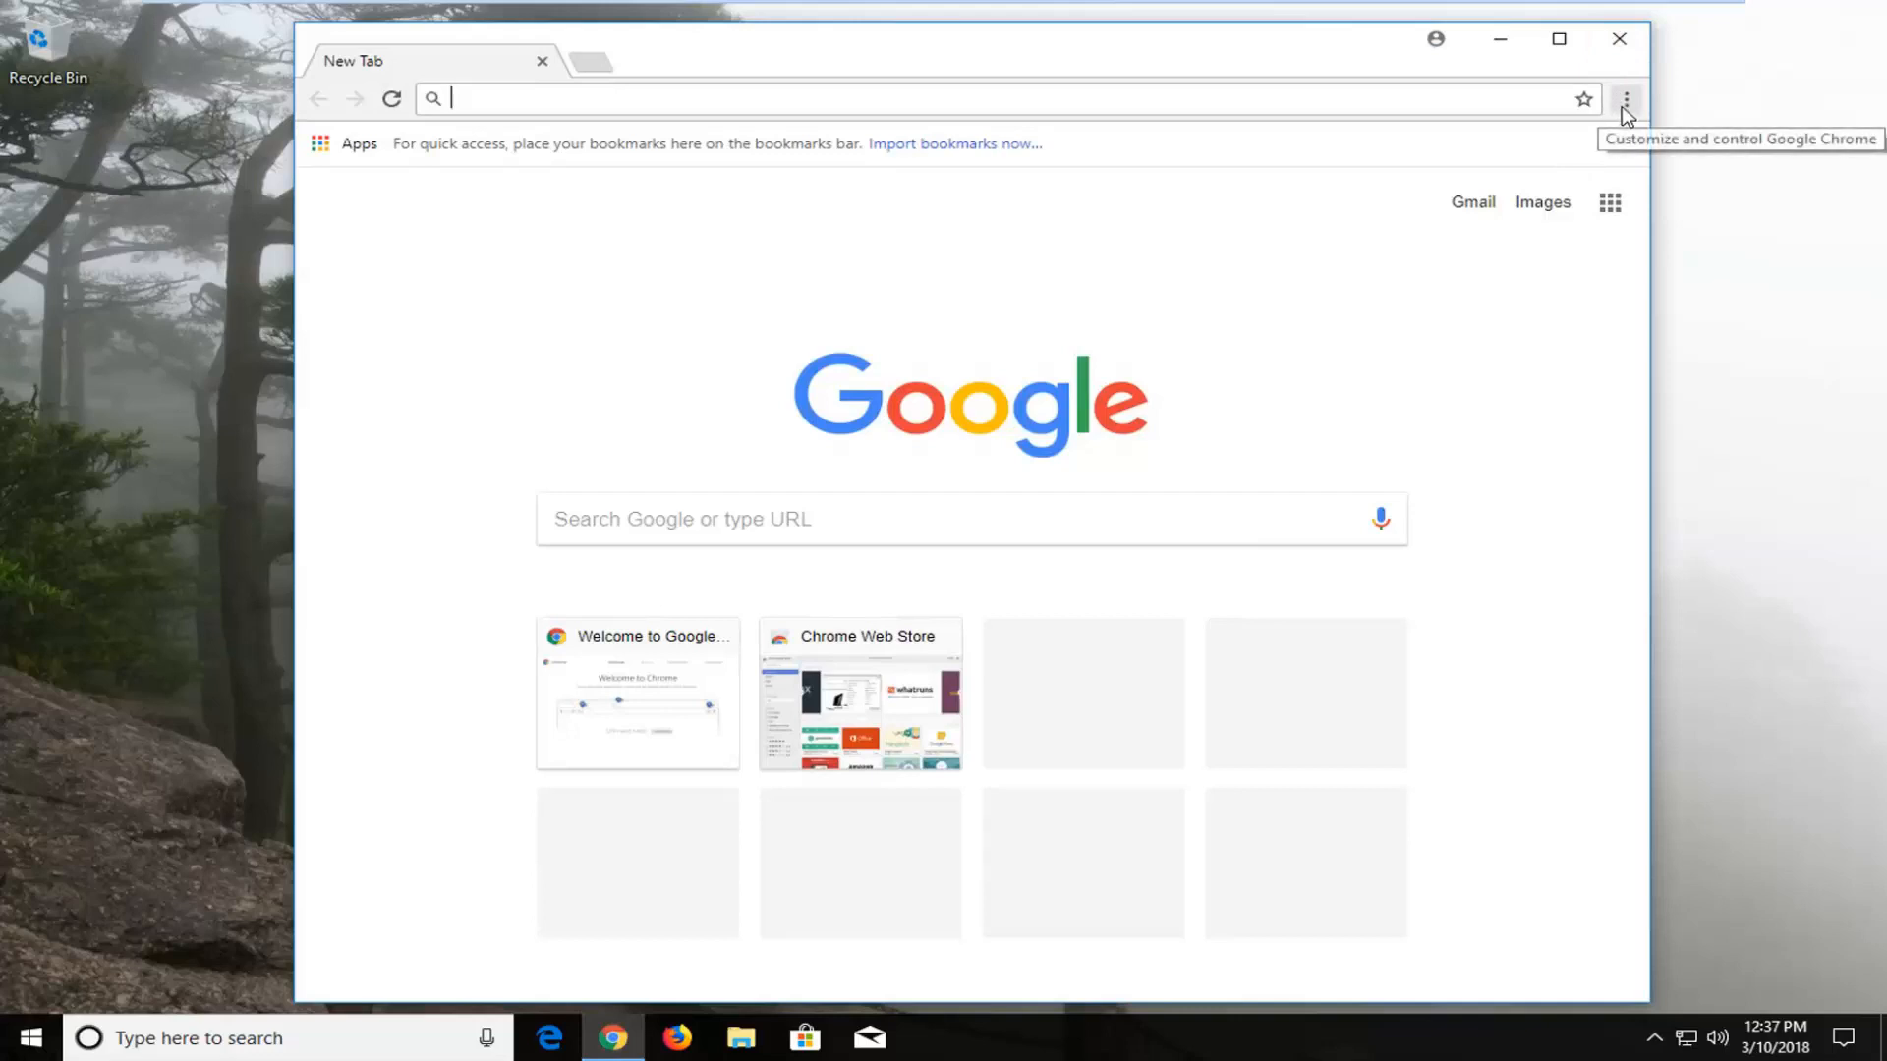
Step: Open Chrome's Settings page from the three-dot Customize and control menu
click(1625, 99)
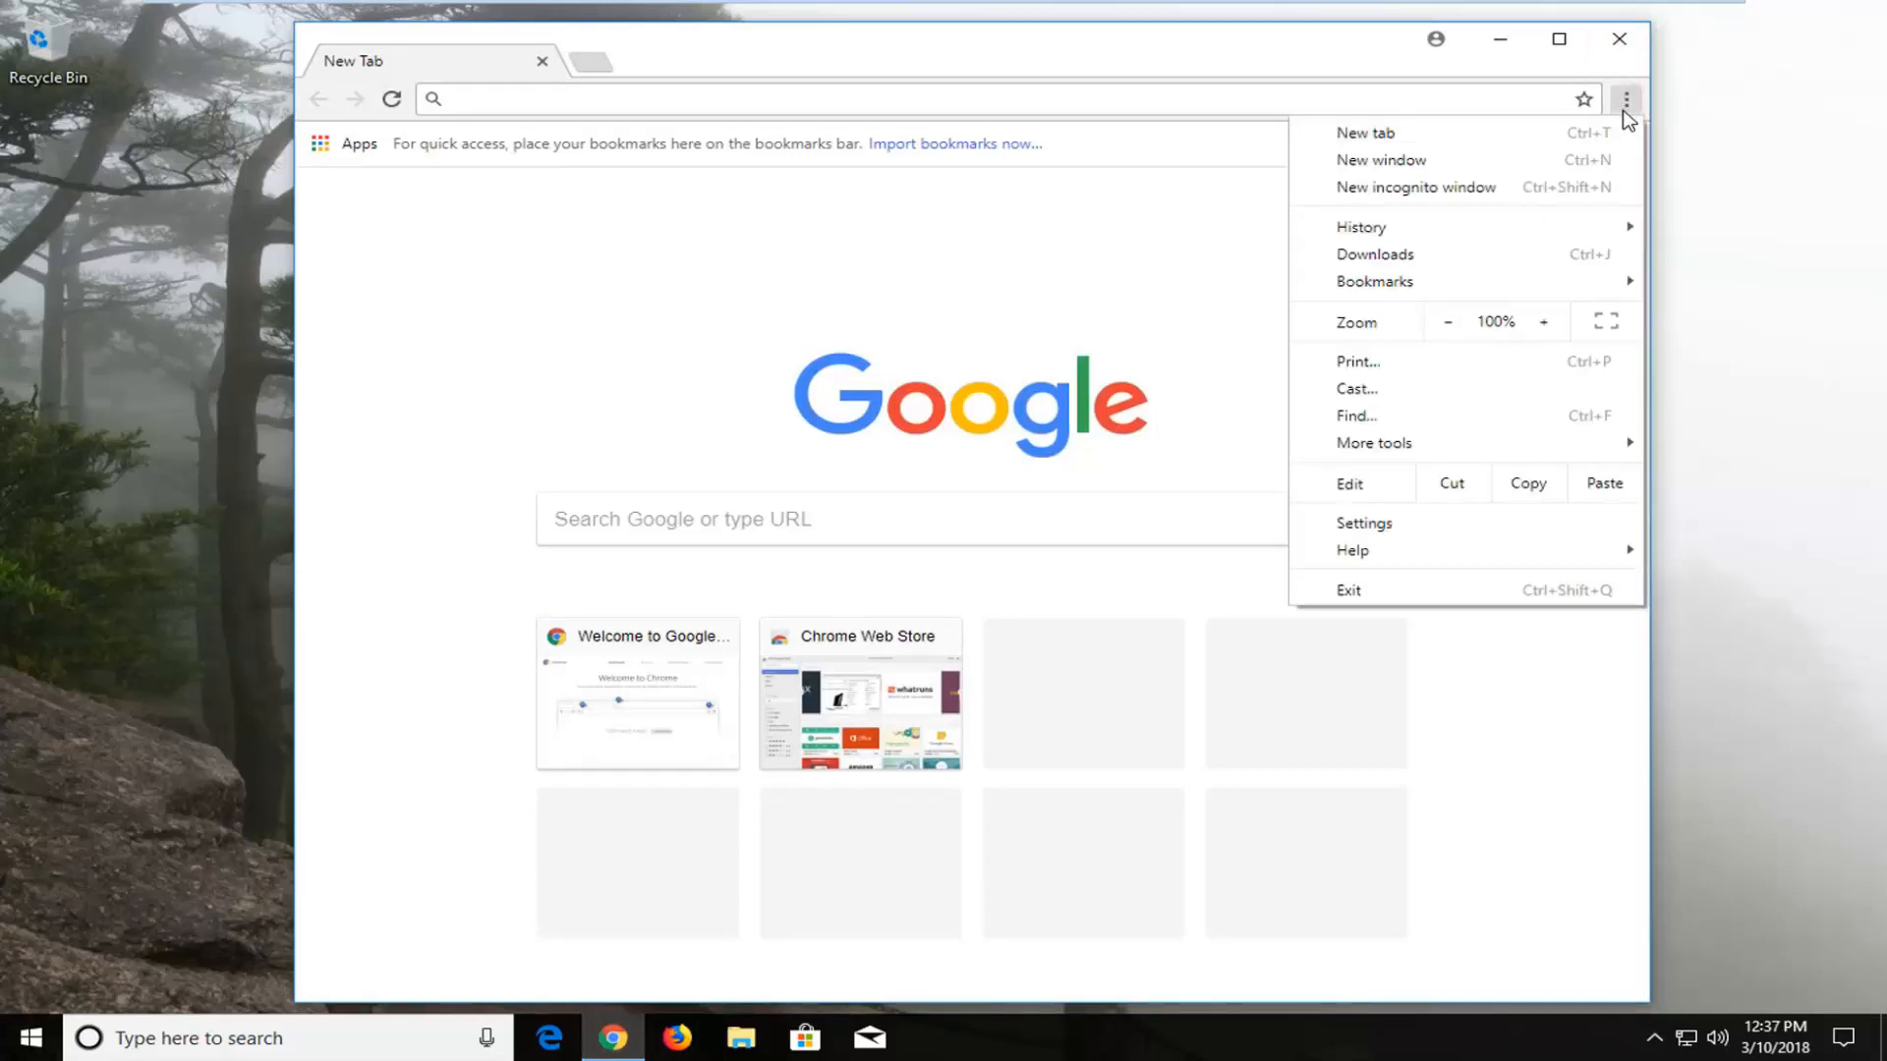
mouse_move(1363, 522)
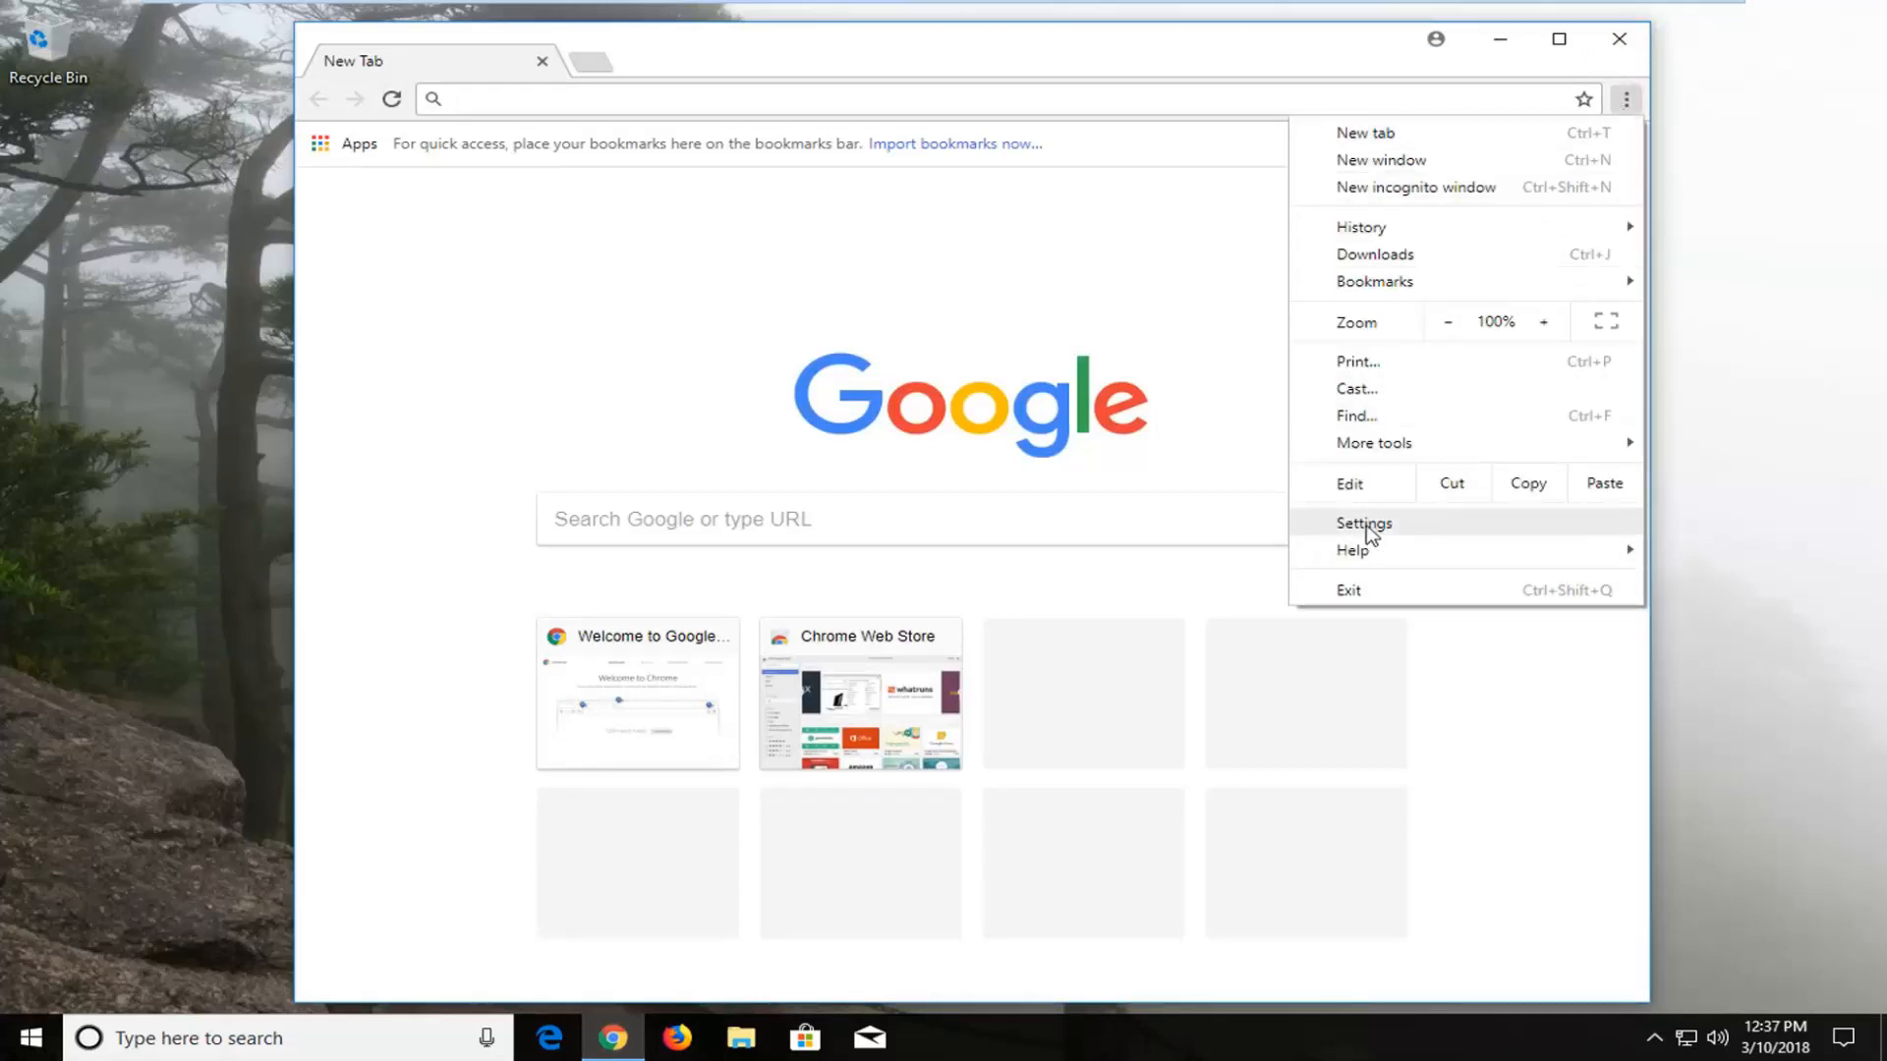
click(1362, 522)
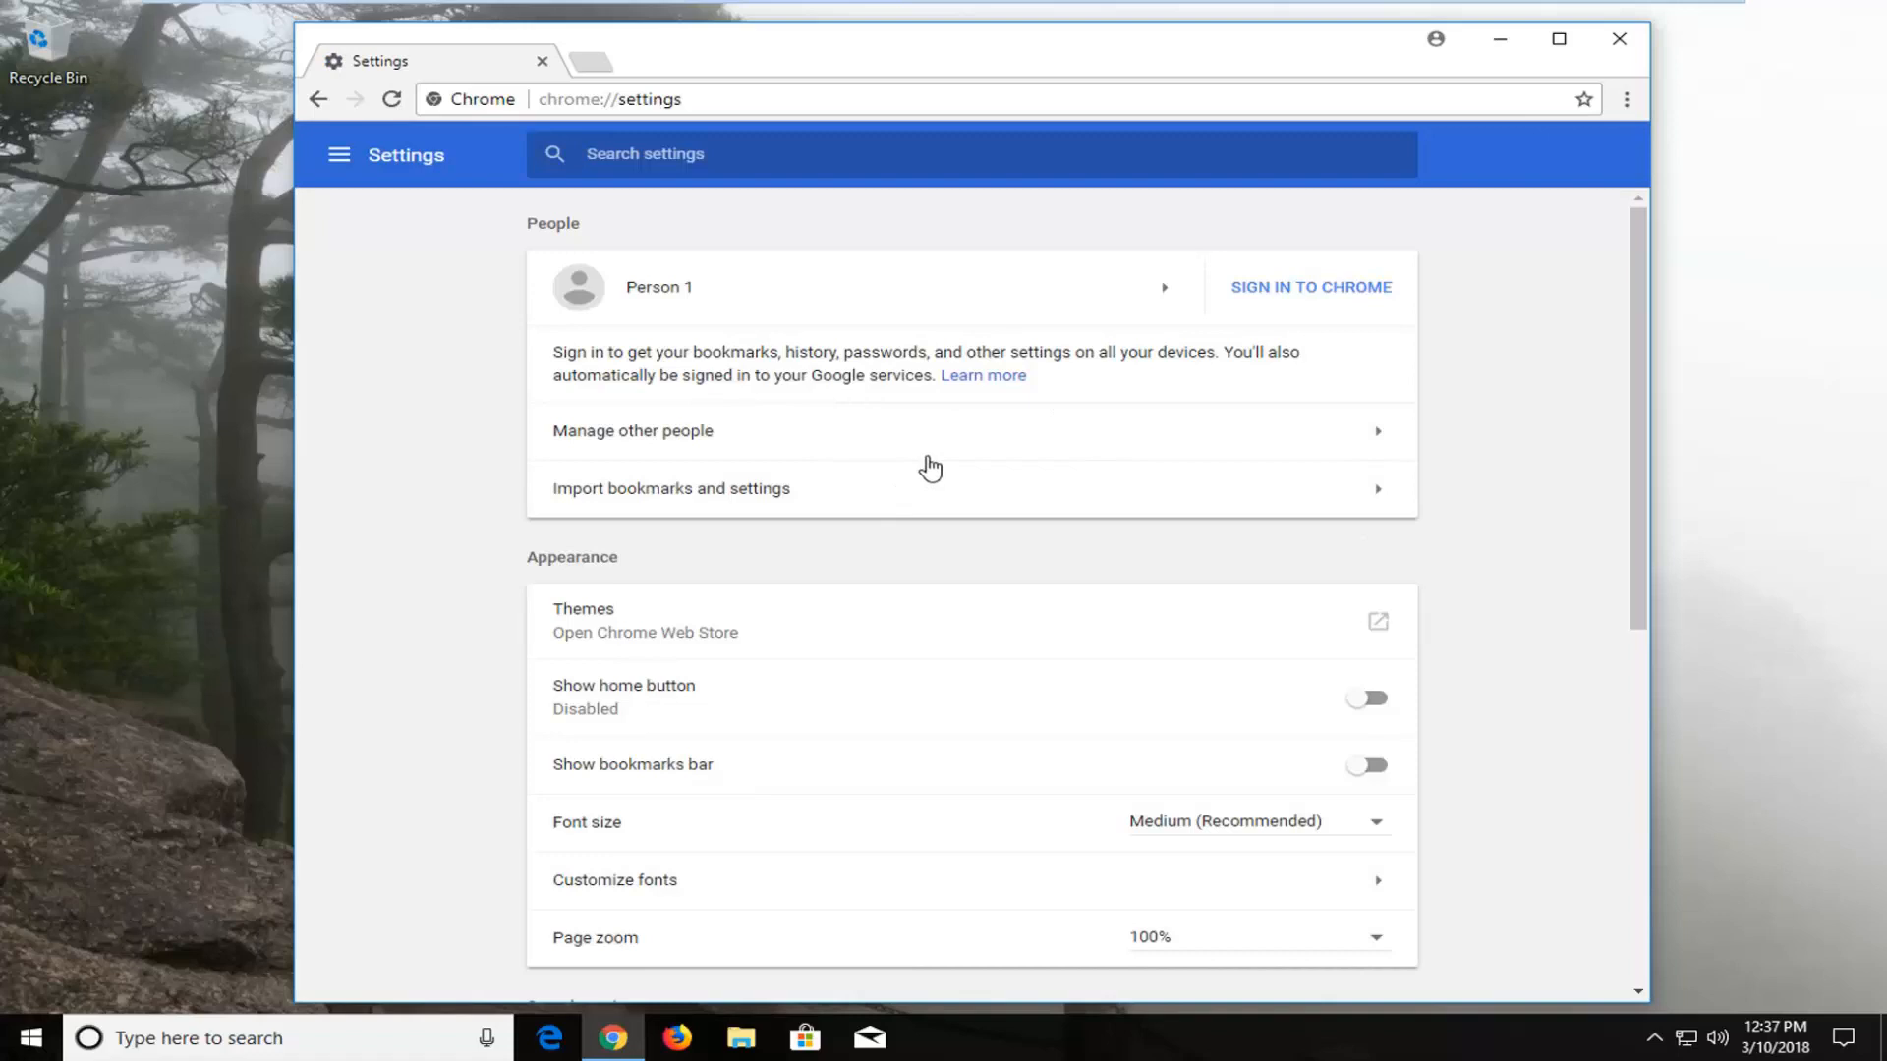
Step: Expand the Advanced settings and scroll down to the Reset section
scroll(down, 3)
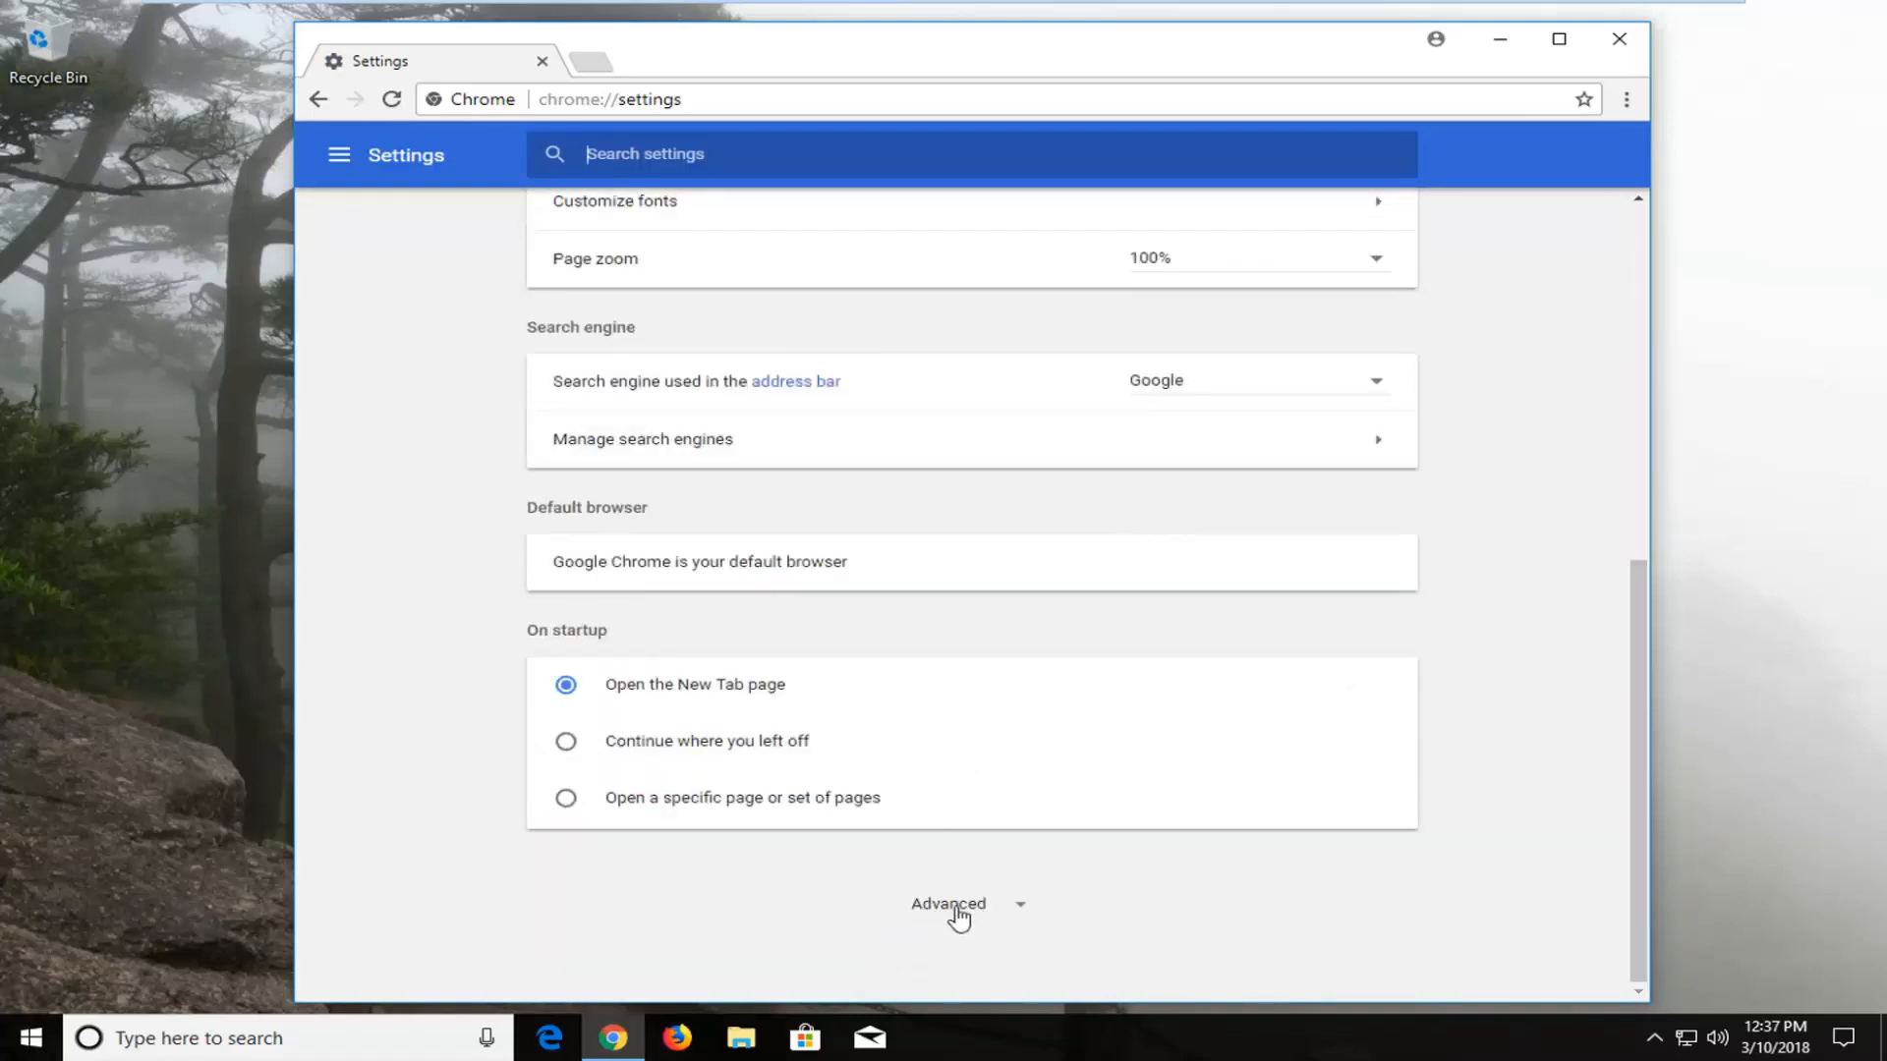
click(959, 904)
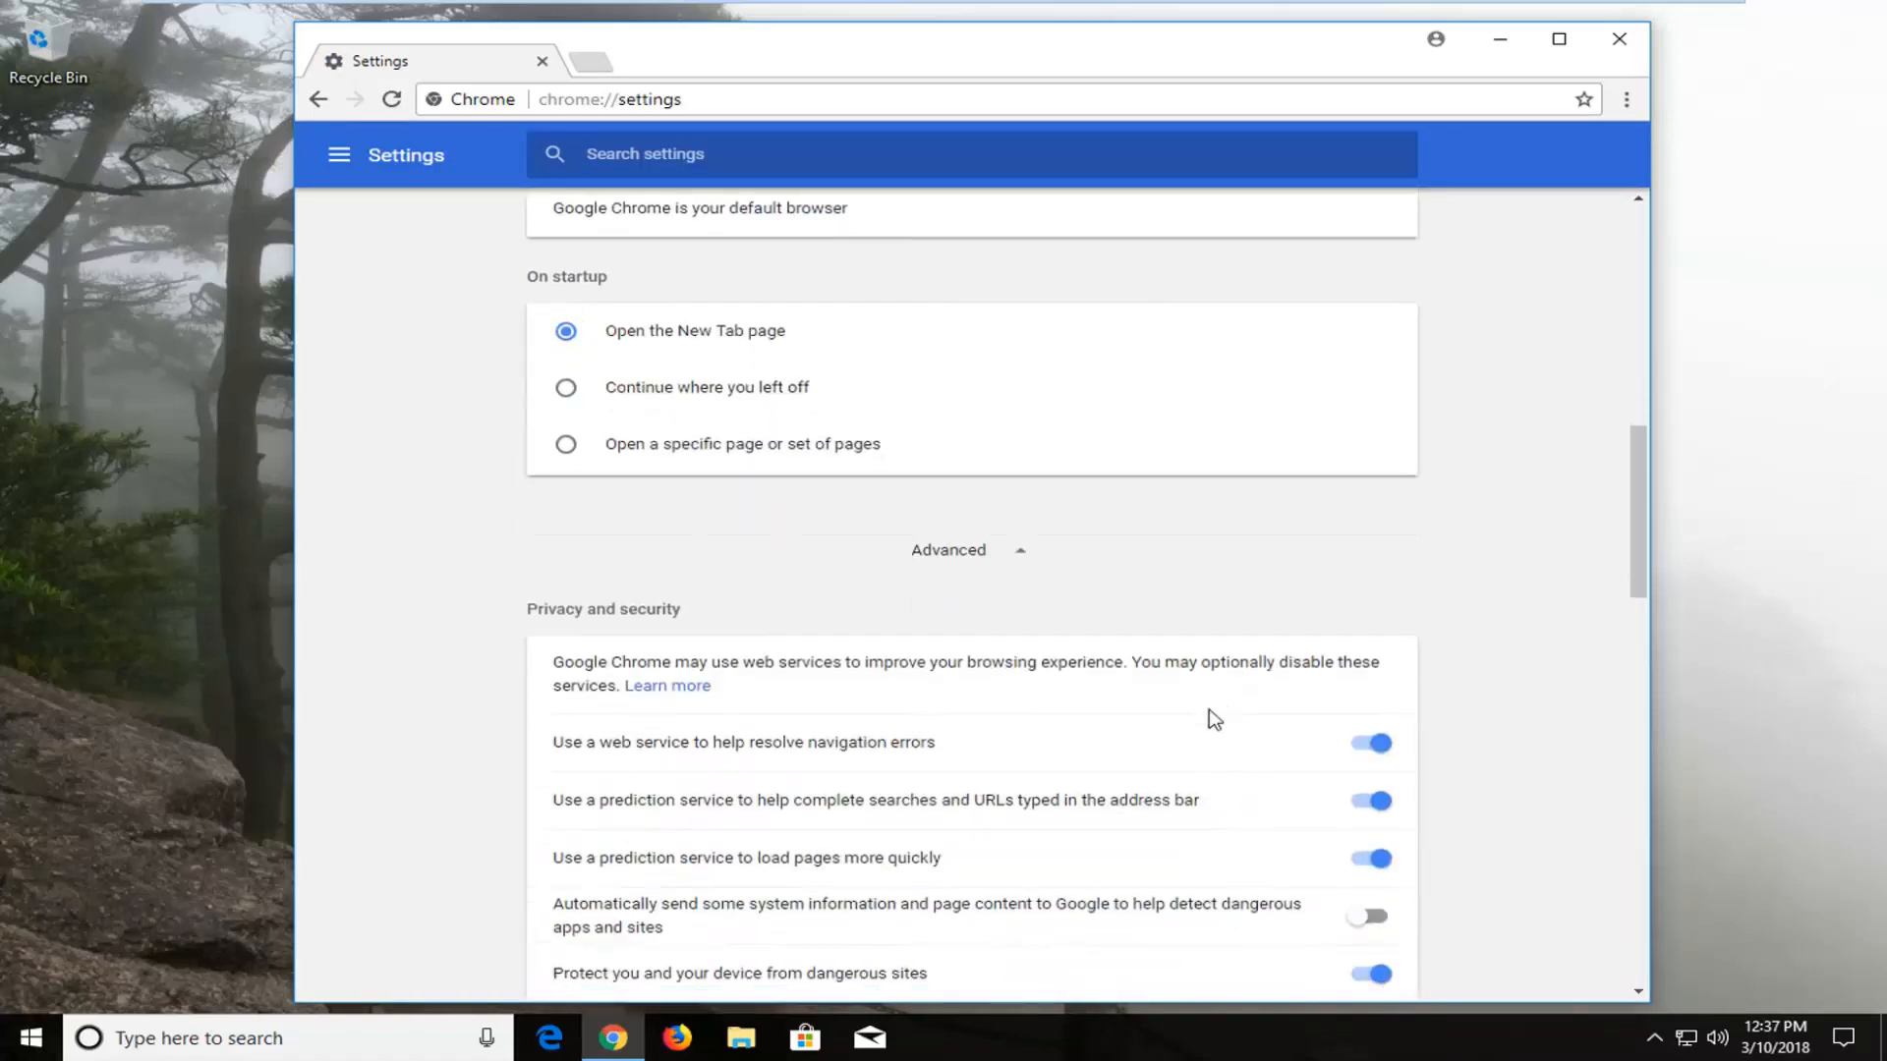
scroll(down, 3)
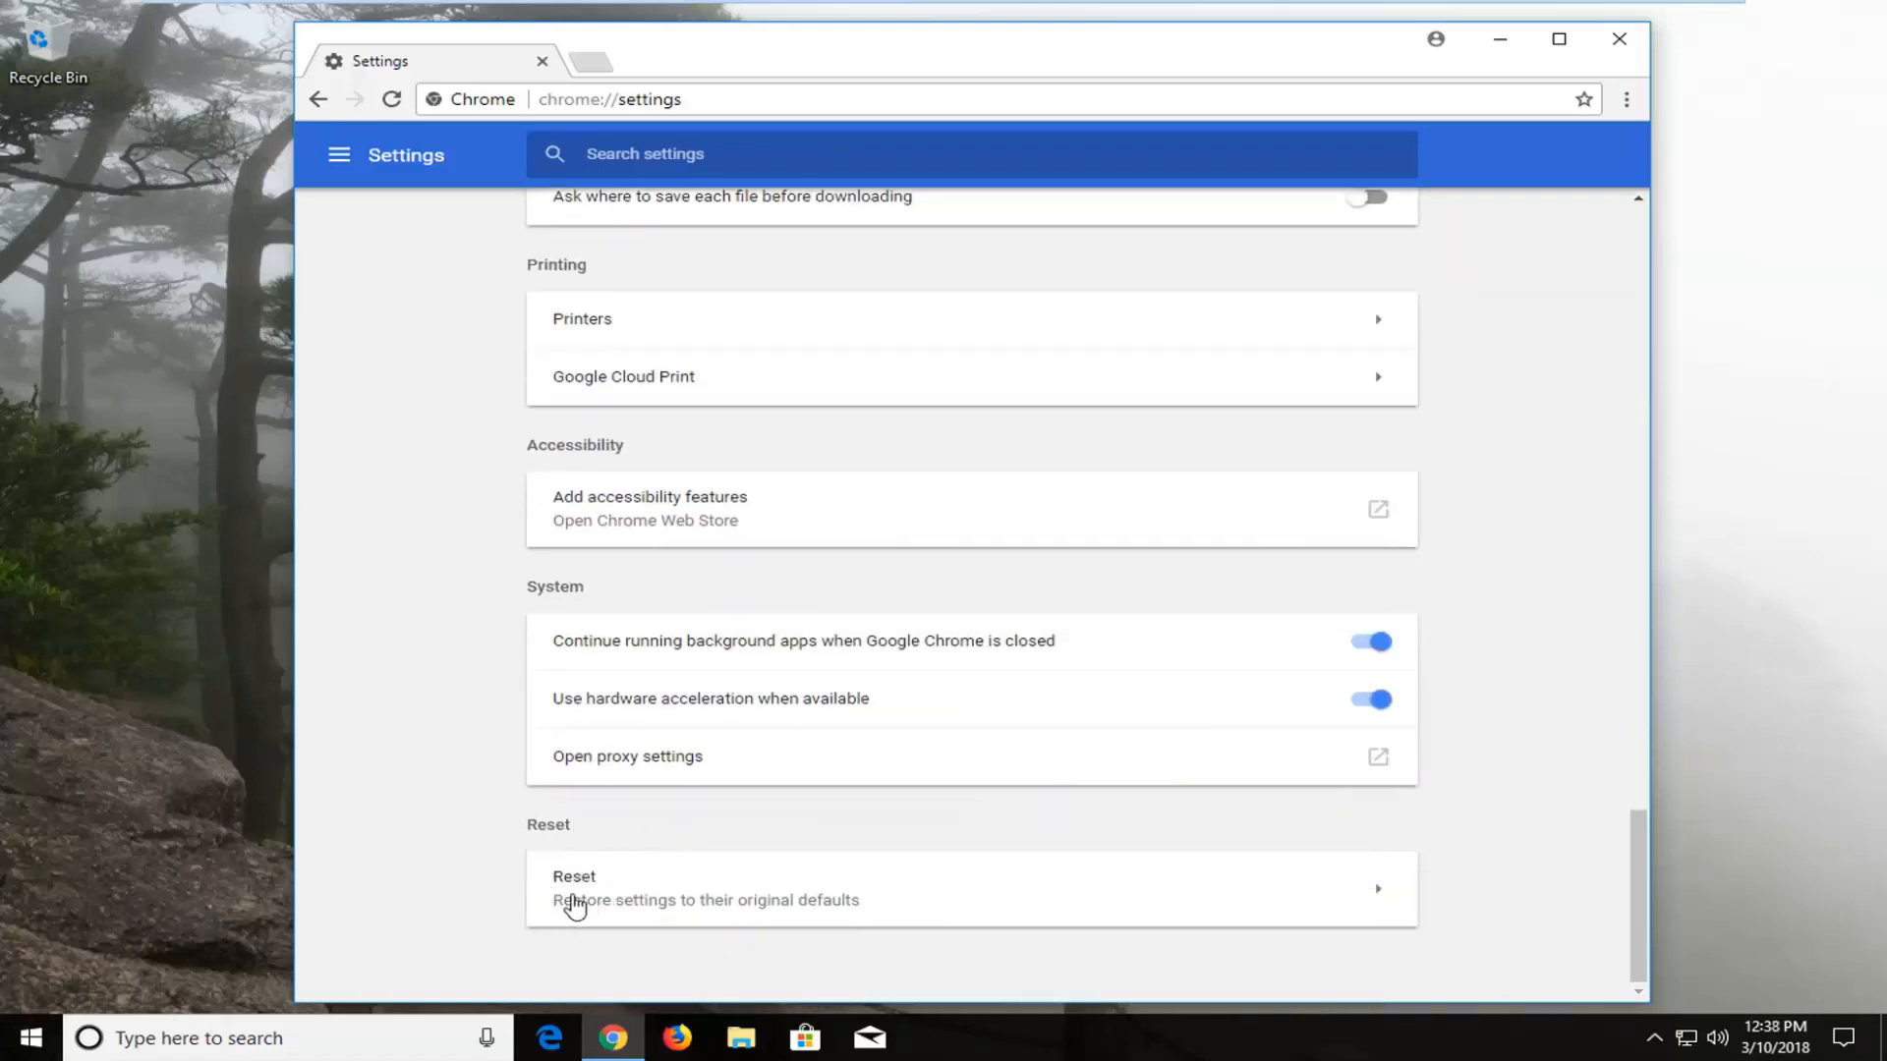
mouse_move(713, 911)
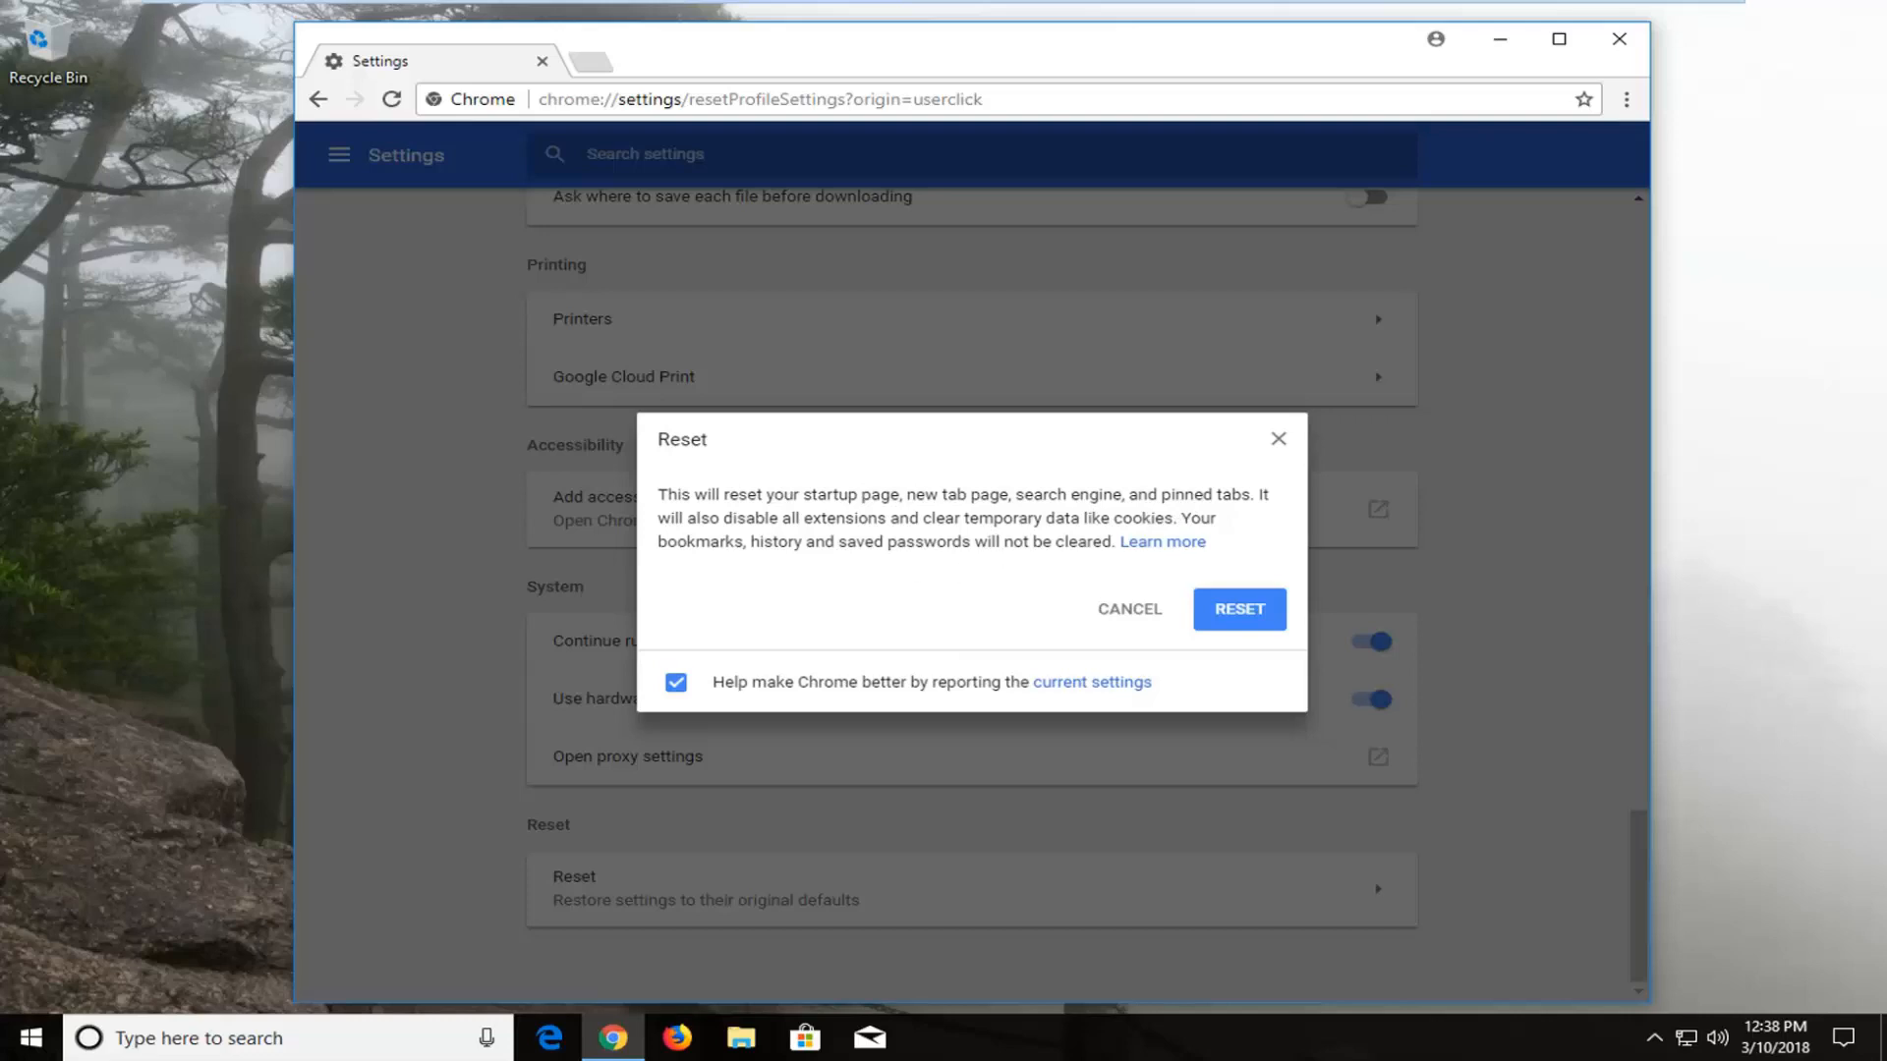
mouse_move(743, 564)
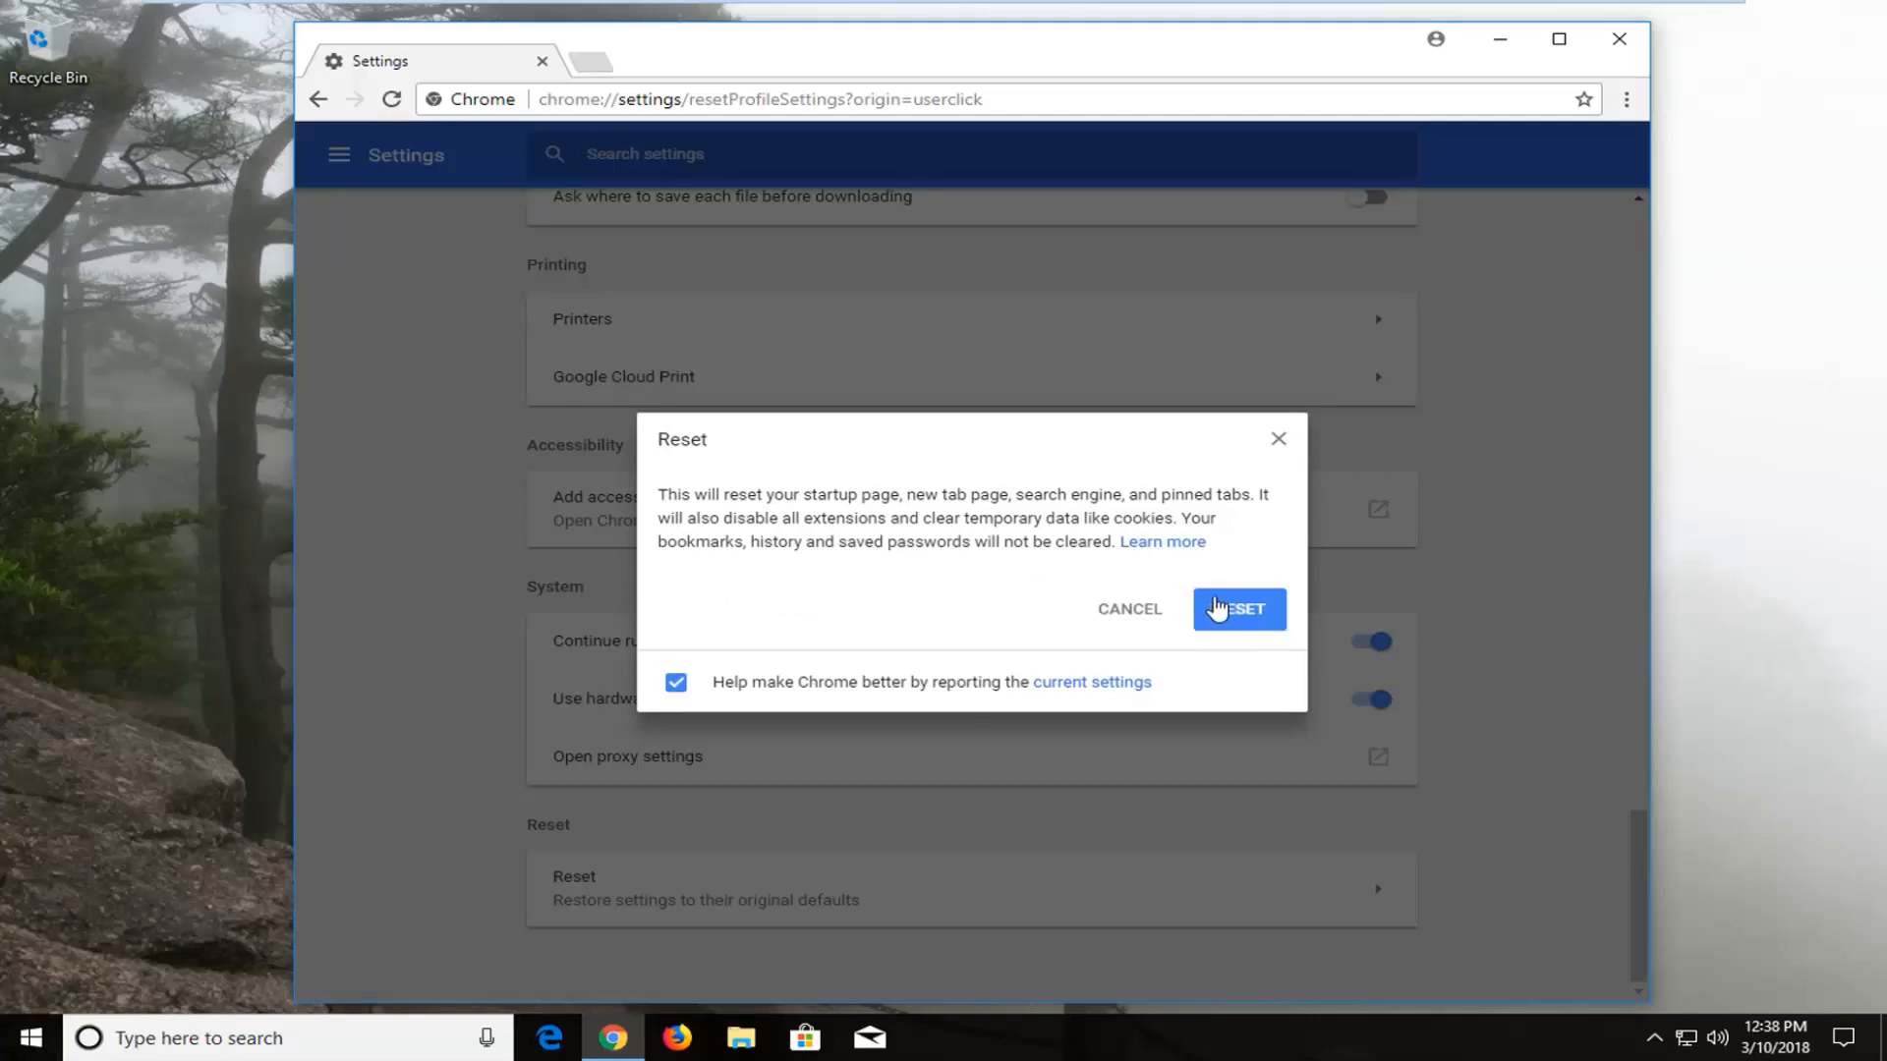
Step: Confirm RESET to restore original default settings, then close the Chrome window
click(1238, 609)
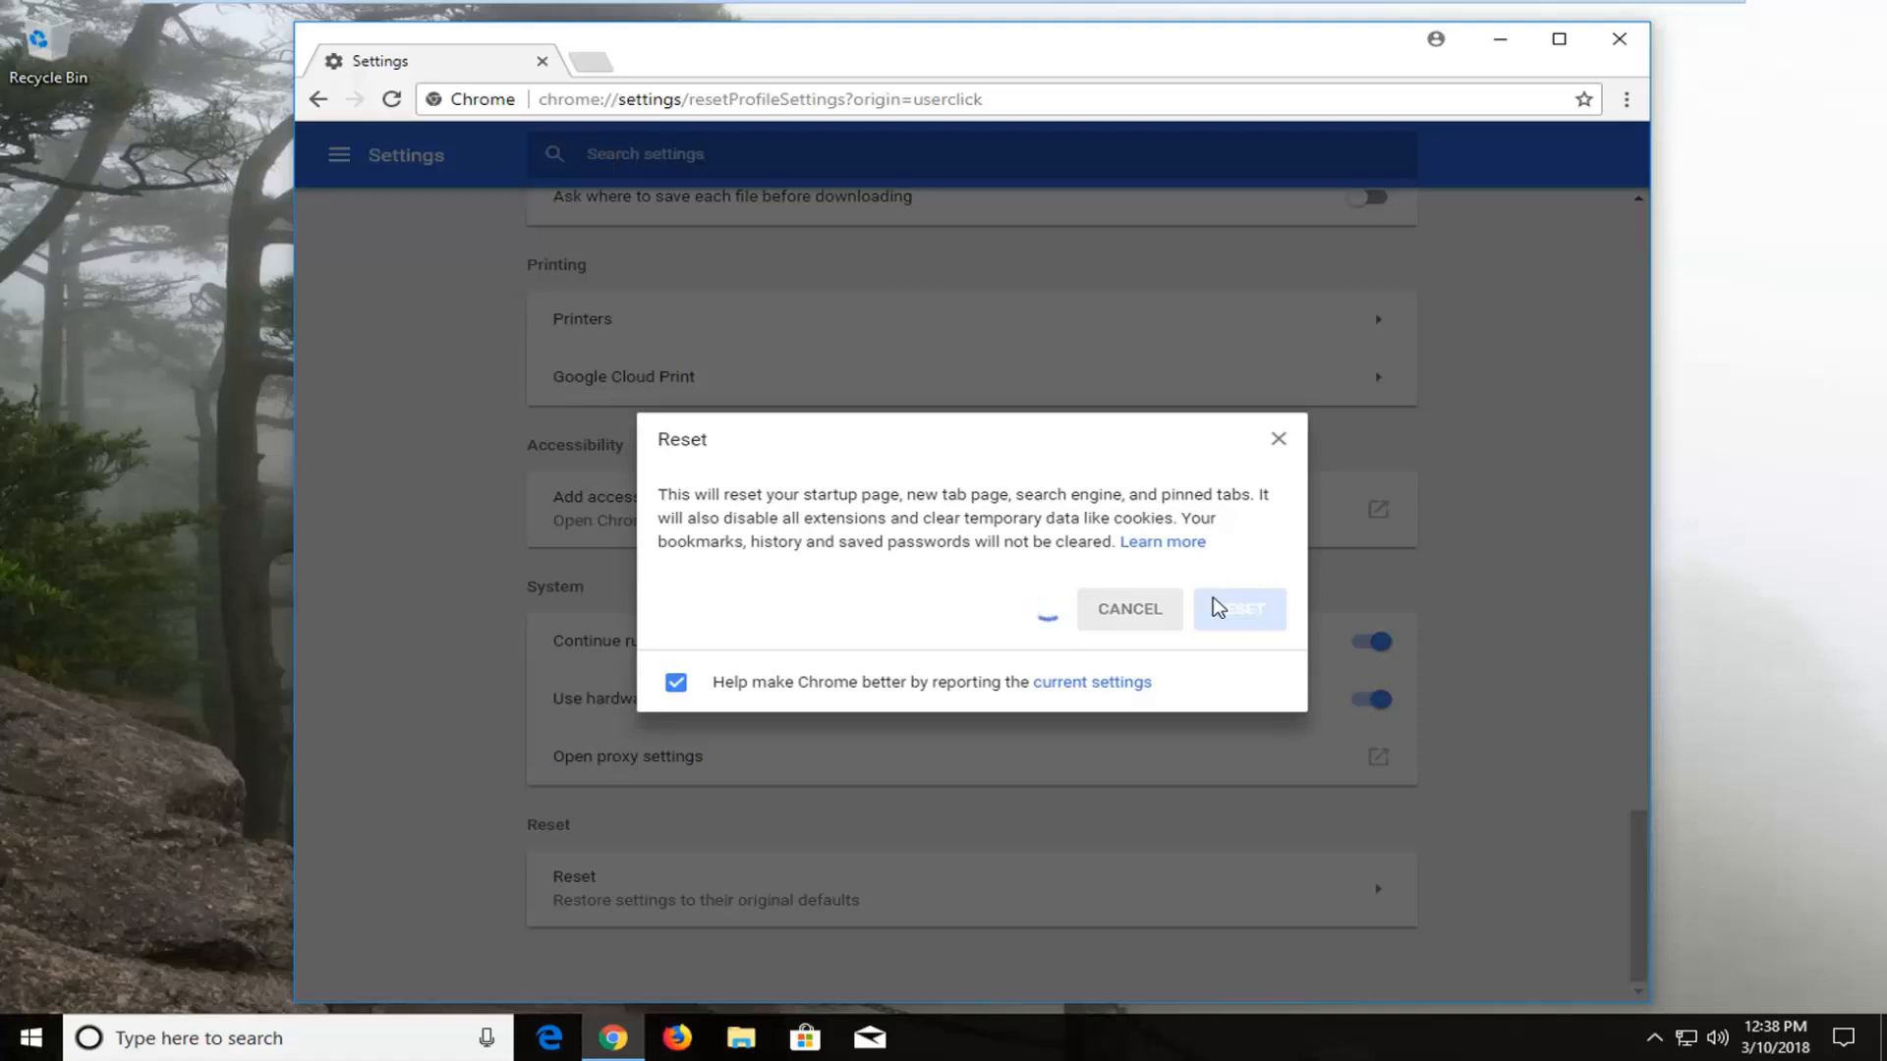
click(1238, 610)
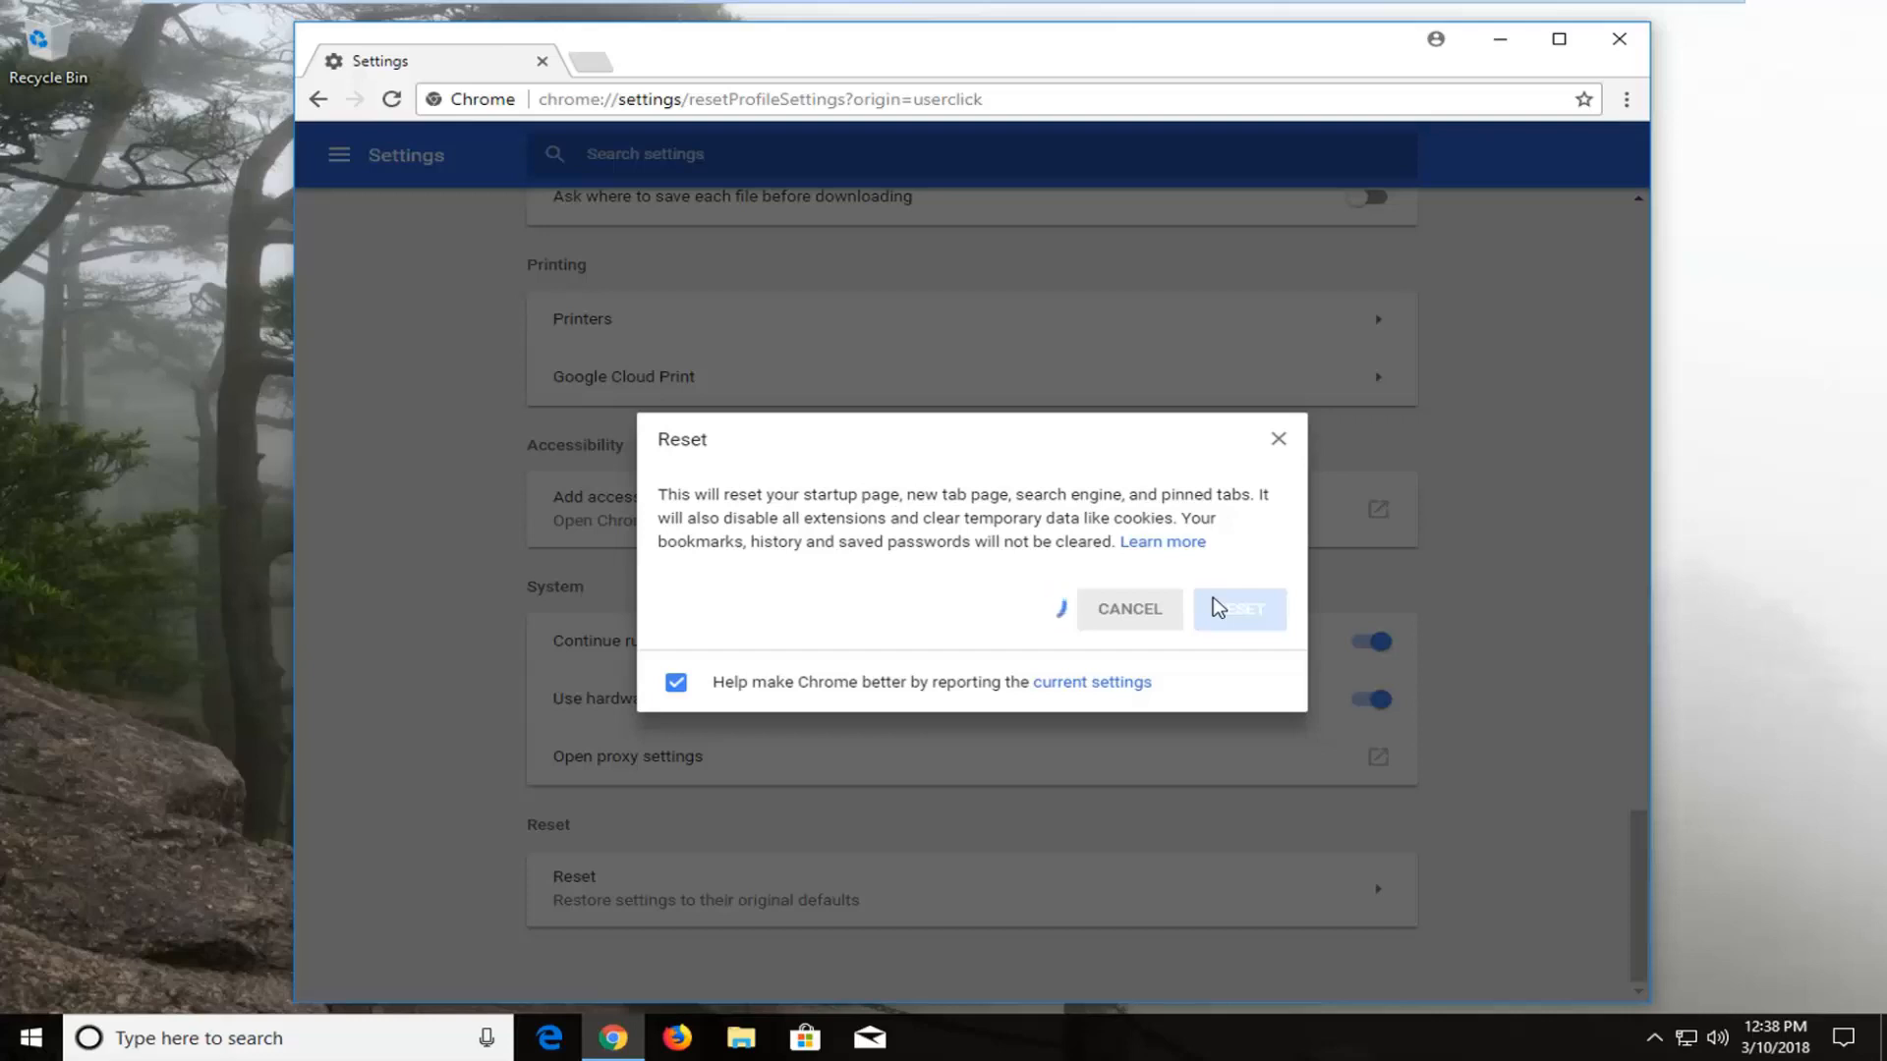
click(1238, 607)
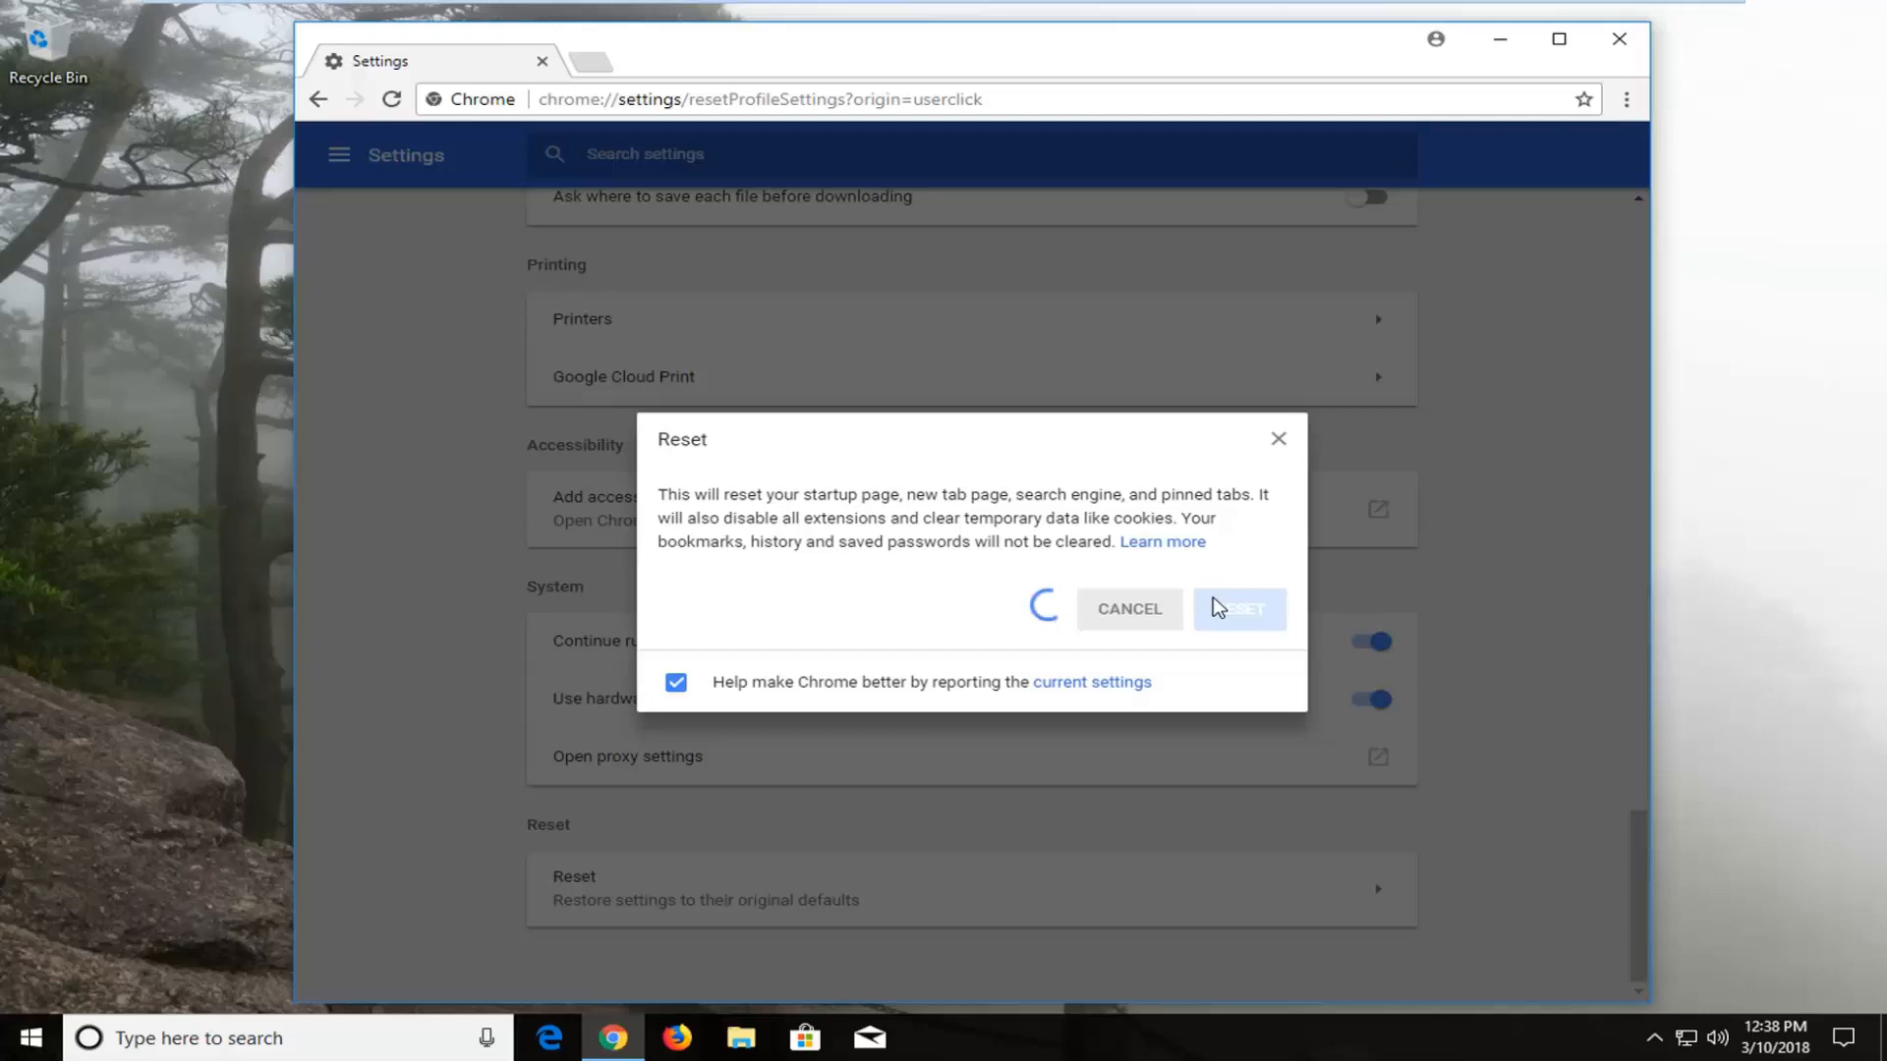
click(1239, 607)
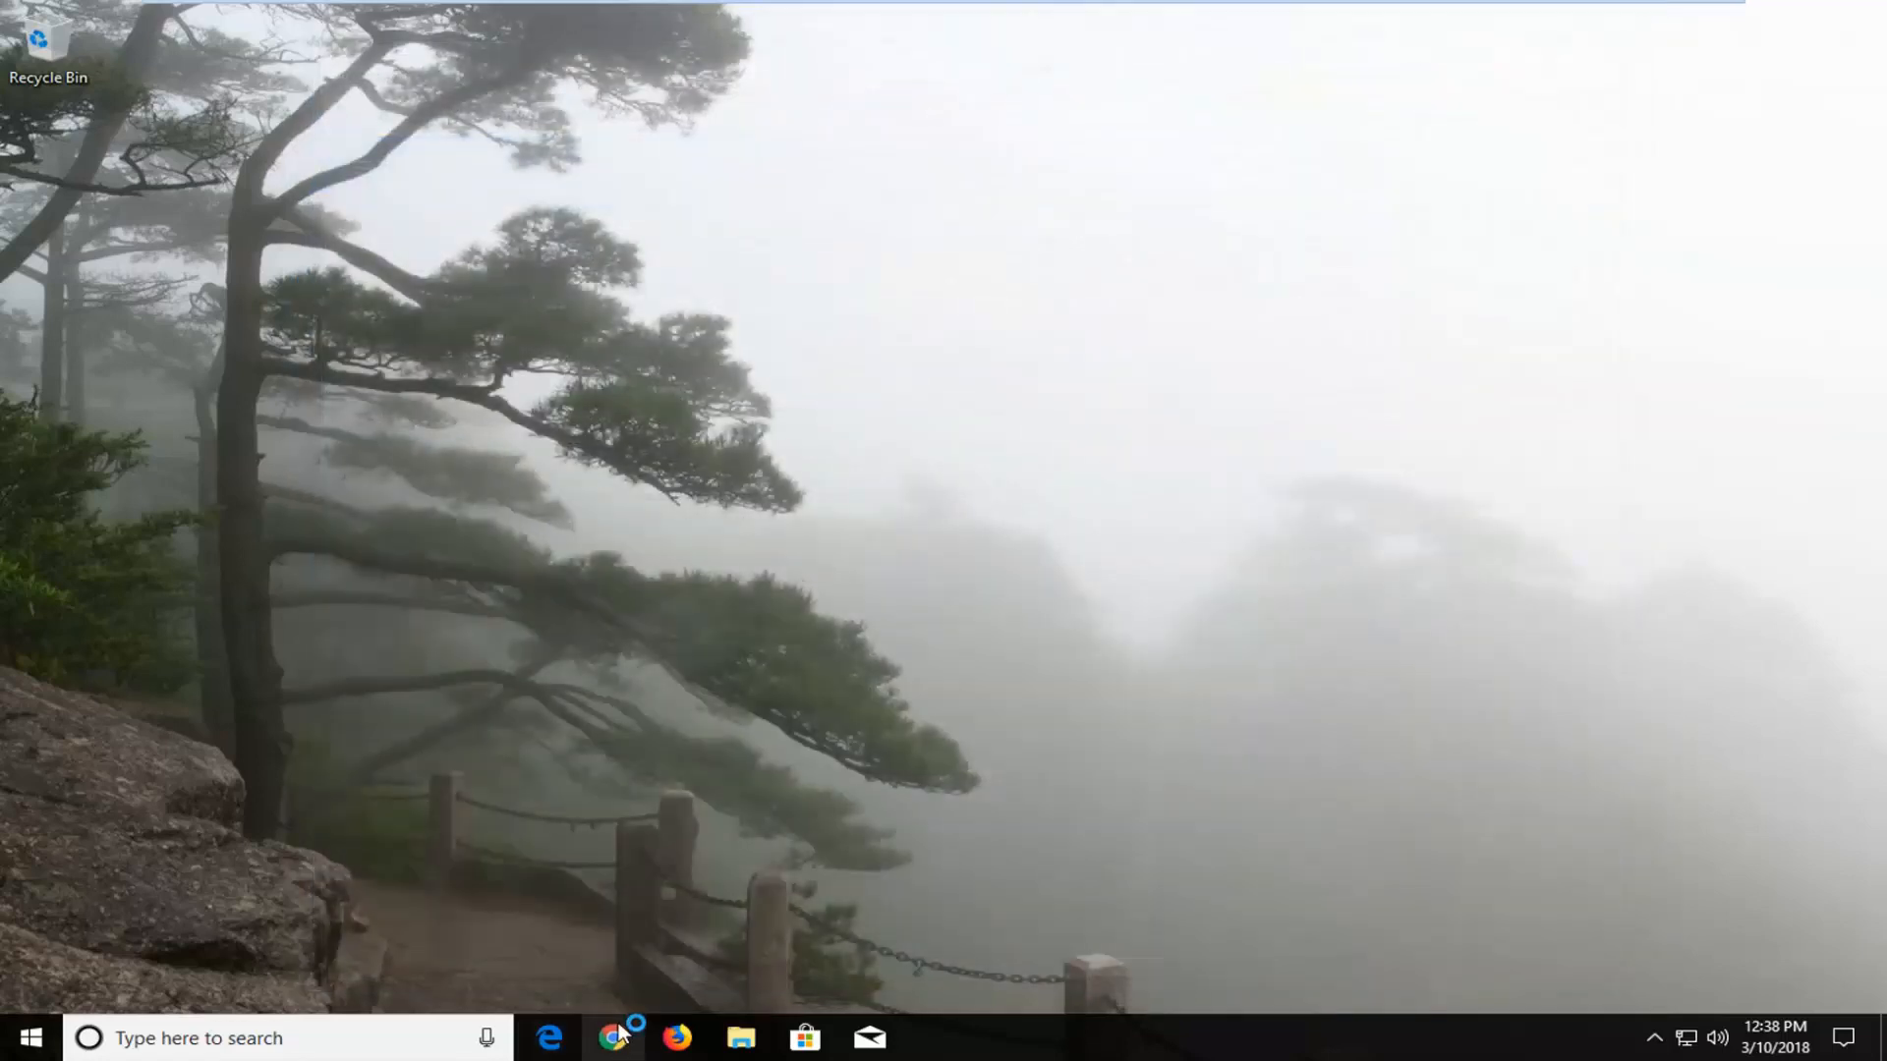
Step: Relaunch Chrome from the taskbar icon onto a fresh New Tab page
click(613, 1037)
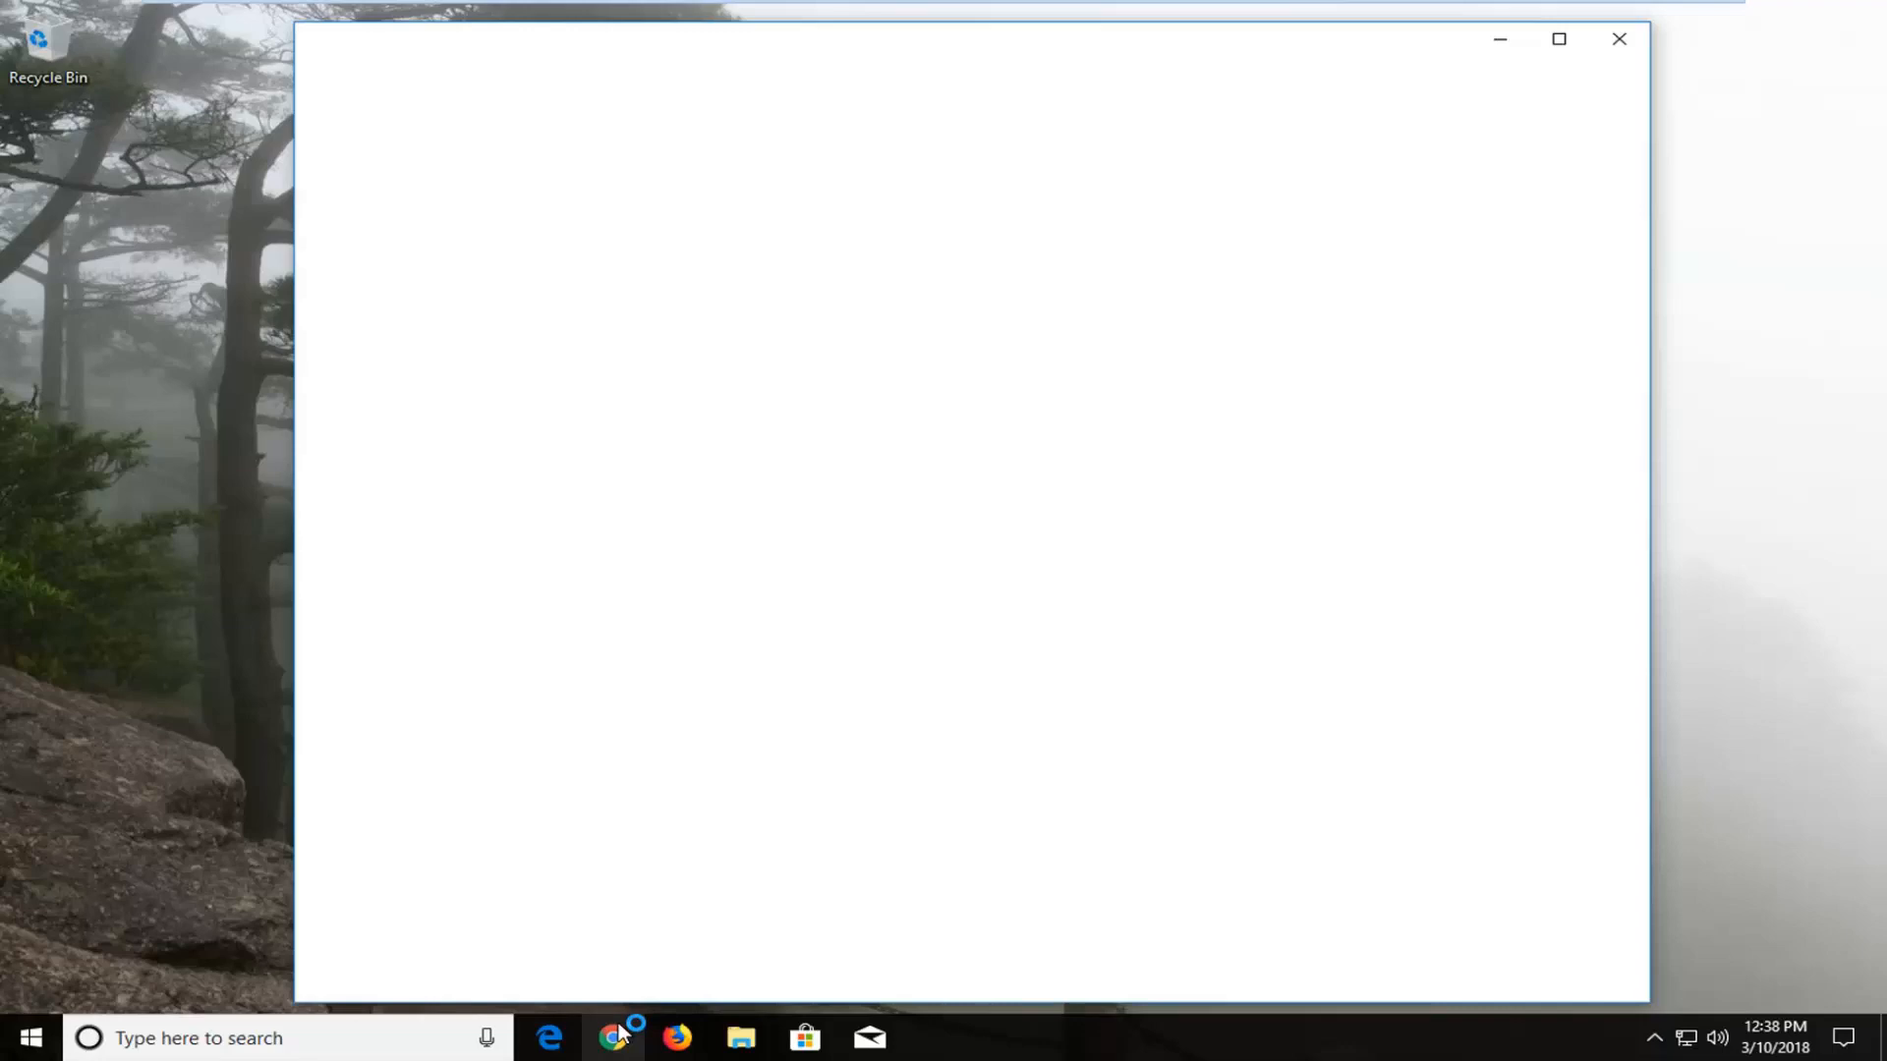
click(616, 1038)
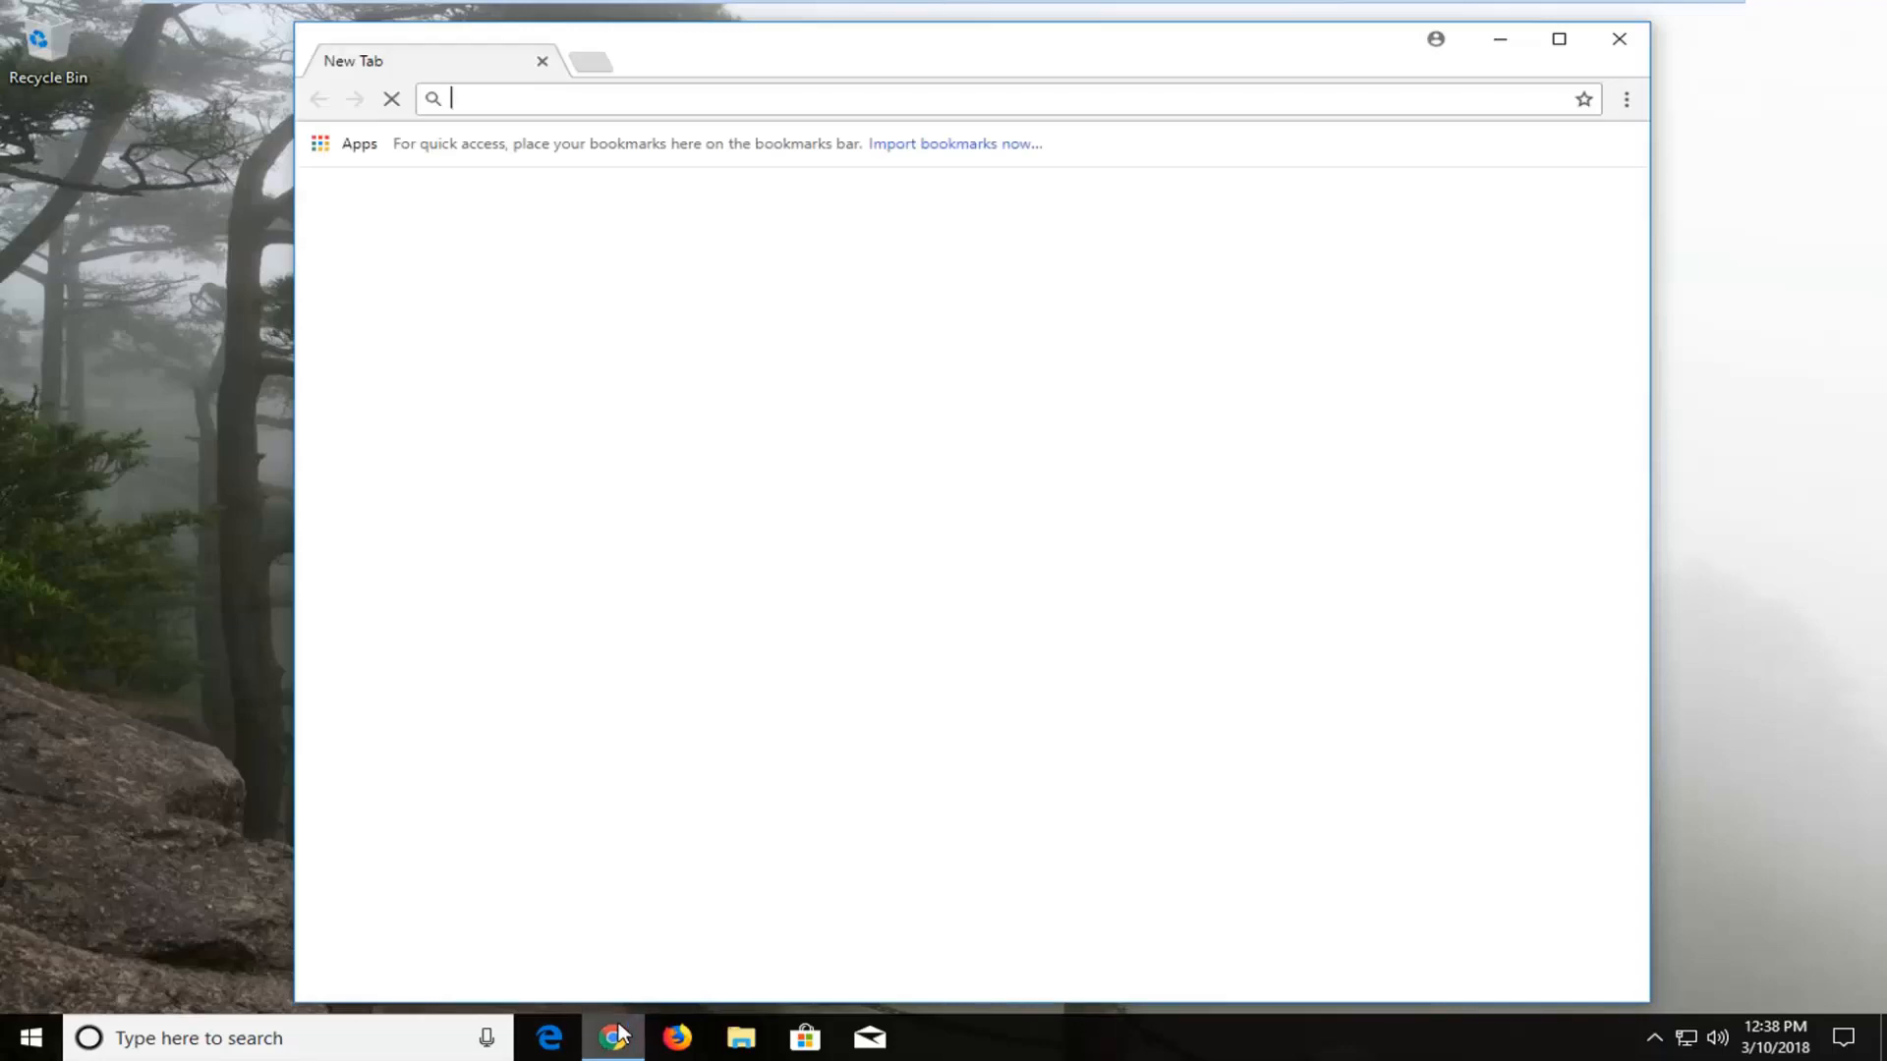